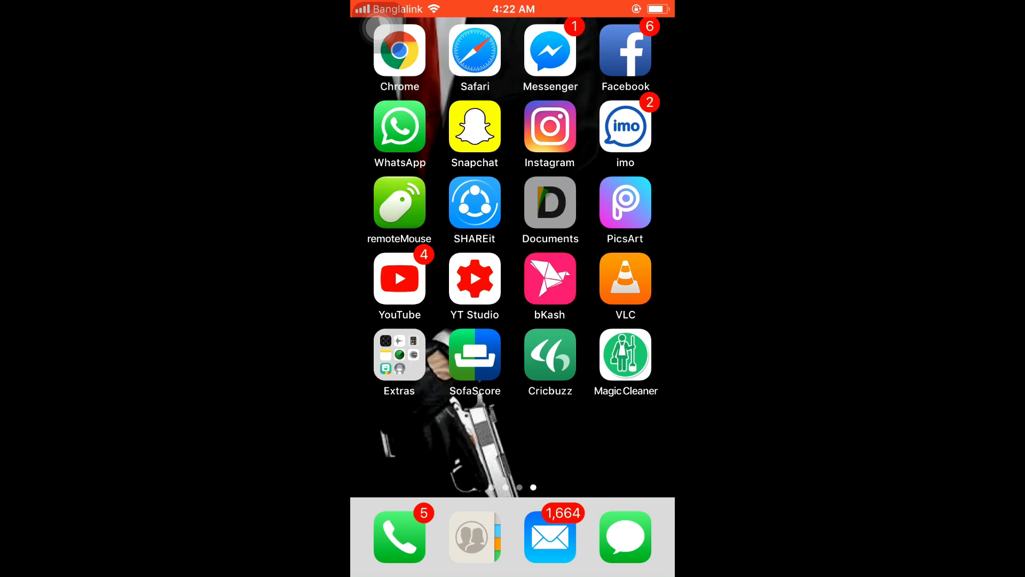
Briefly open the Documents app, then return to the home screen
left_click(550, 202)
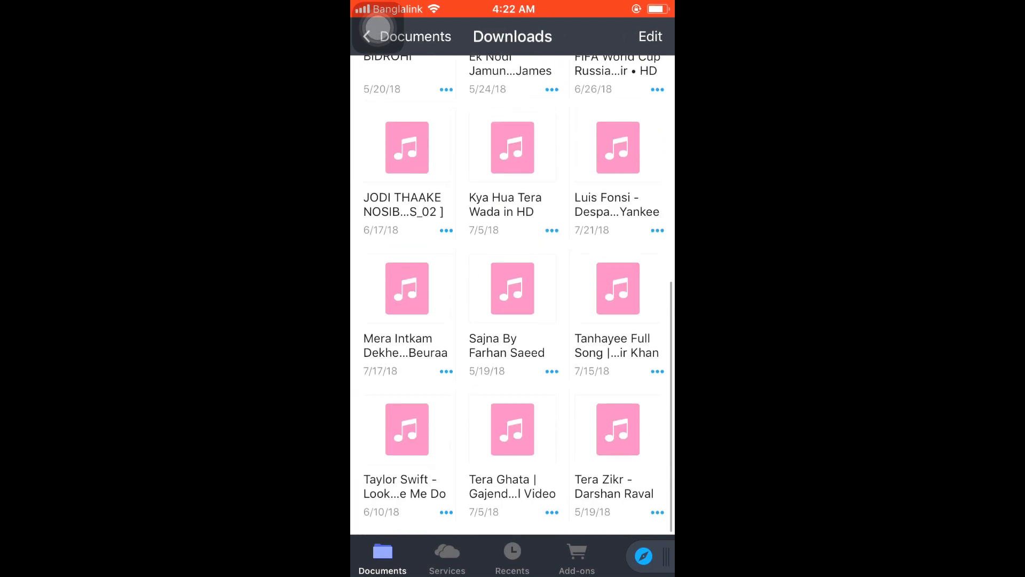
left_click(644, 556)
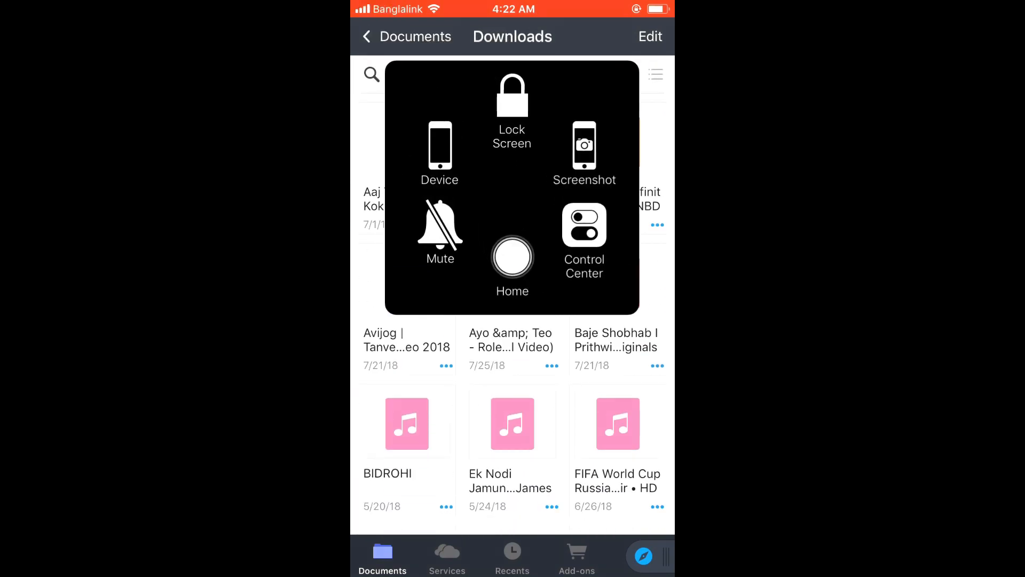
left_click(512, 257)
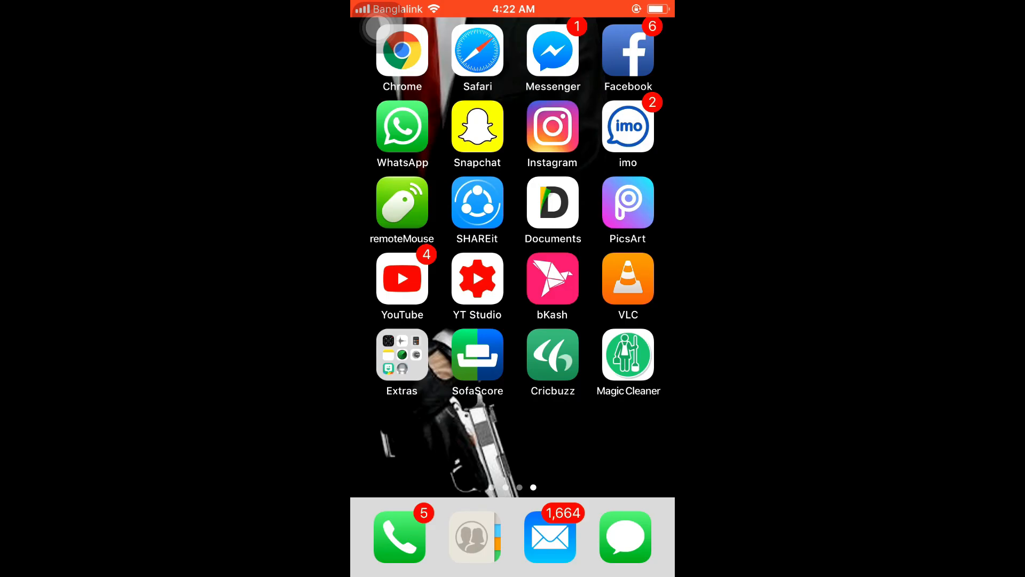
Search the App Store for 'documents'
scroll("left", 3)
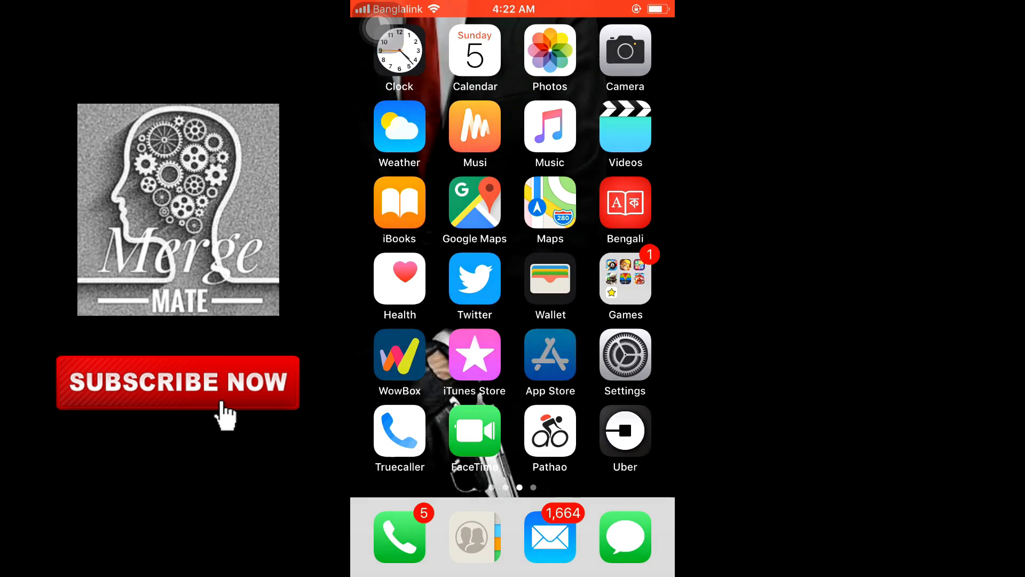
left_click(549, 353)
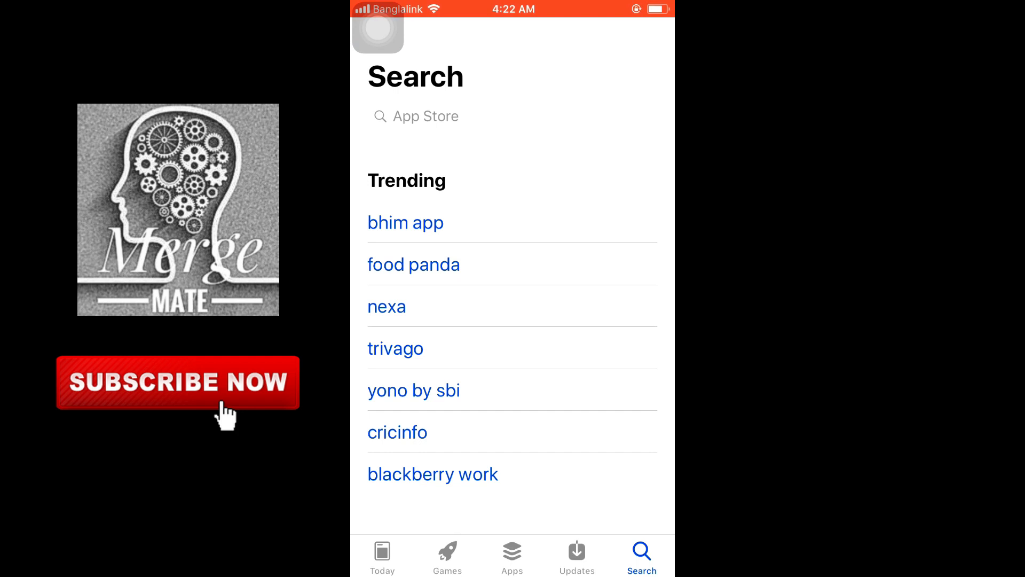
left_click(457, 116)
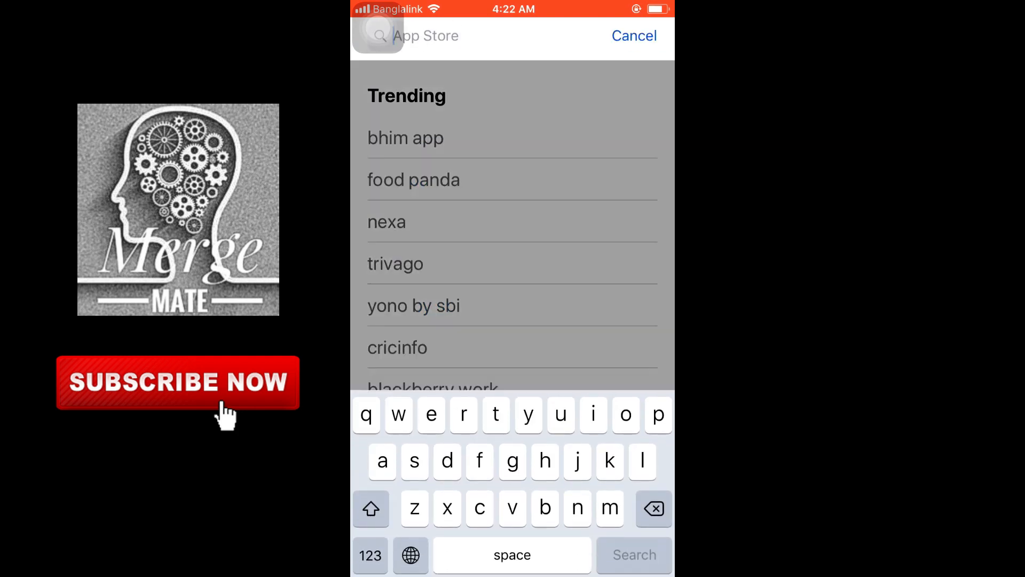
type("docum")
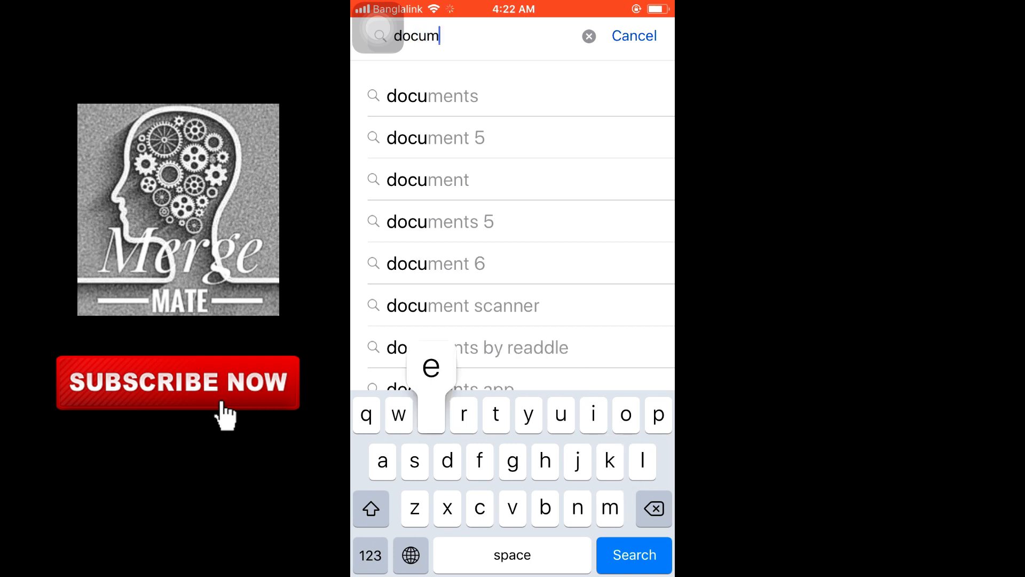
type("ents")
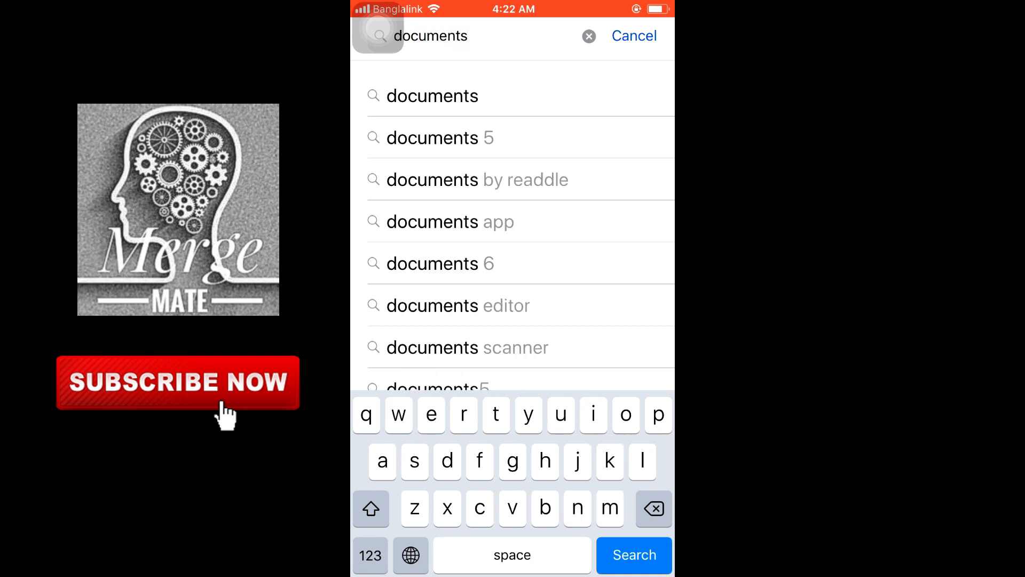
left_click(632, 554)
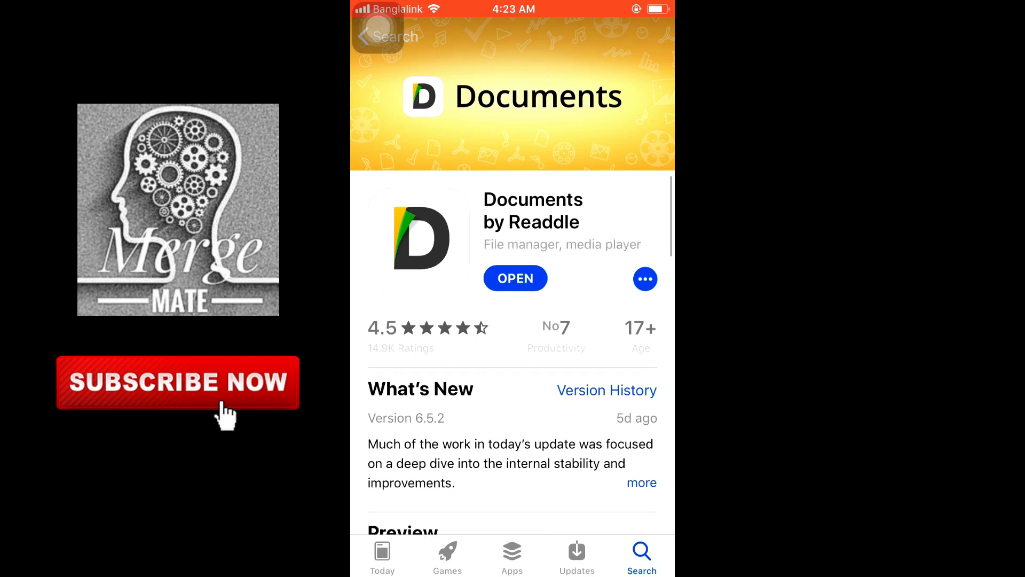
Scroll the Documents by Readdle store page and launch the app
scroll("down", 3)
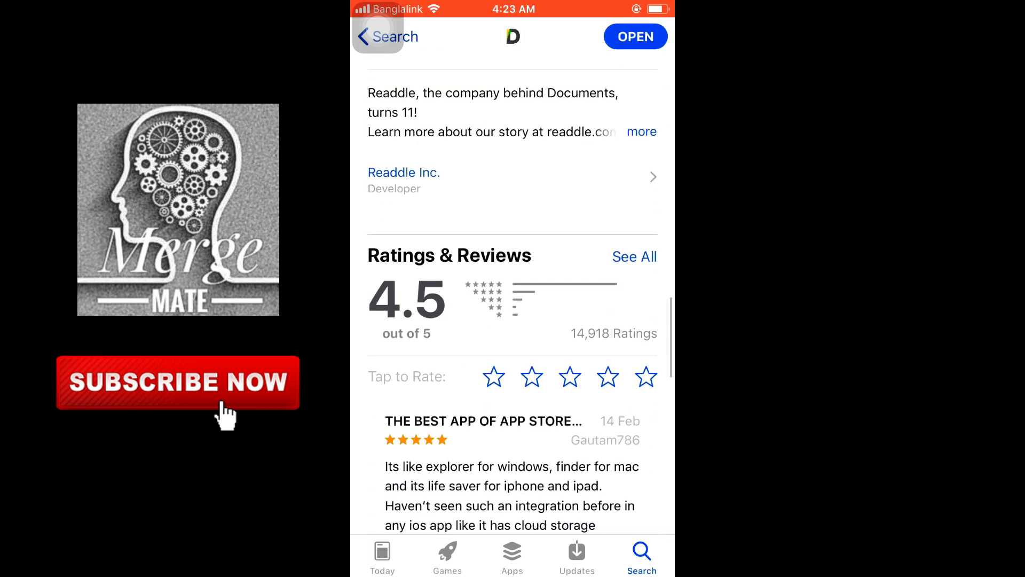
scroll("down", 3)
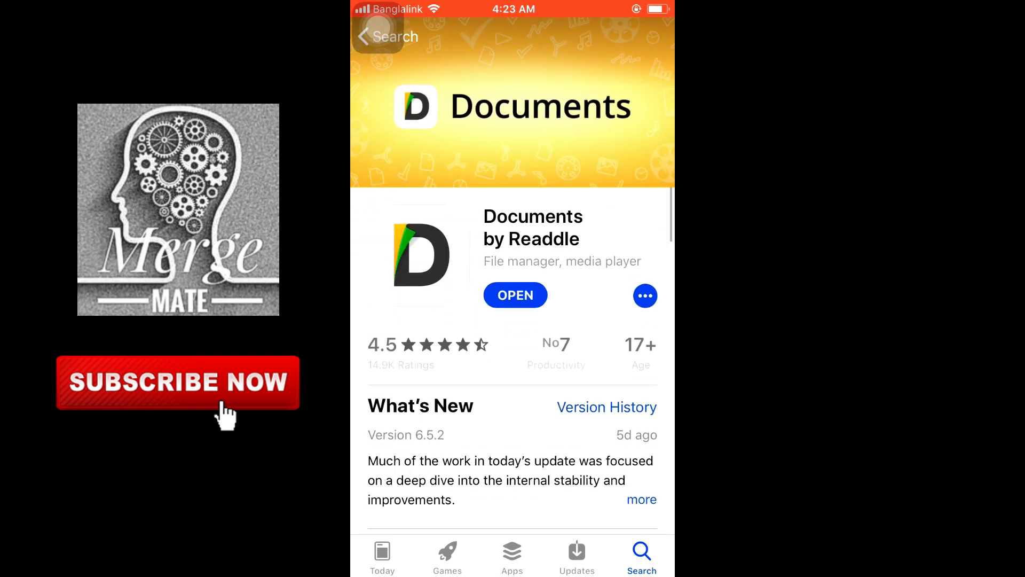
left_click(515, 294)
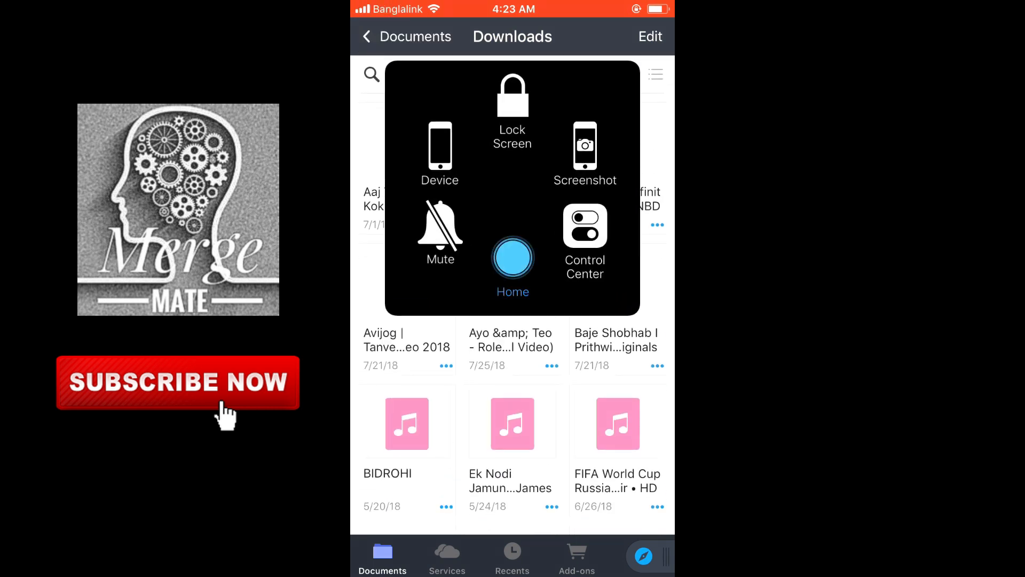
Return to the home screen and launch YouTube
left_click(512, 256)
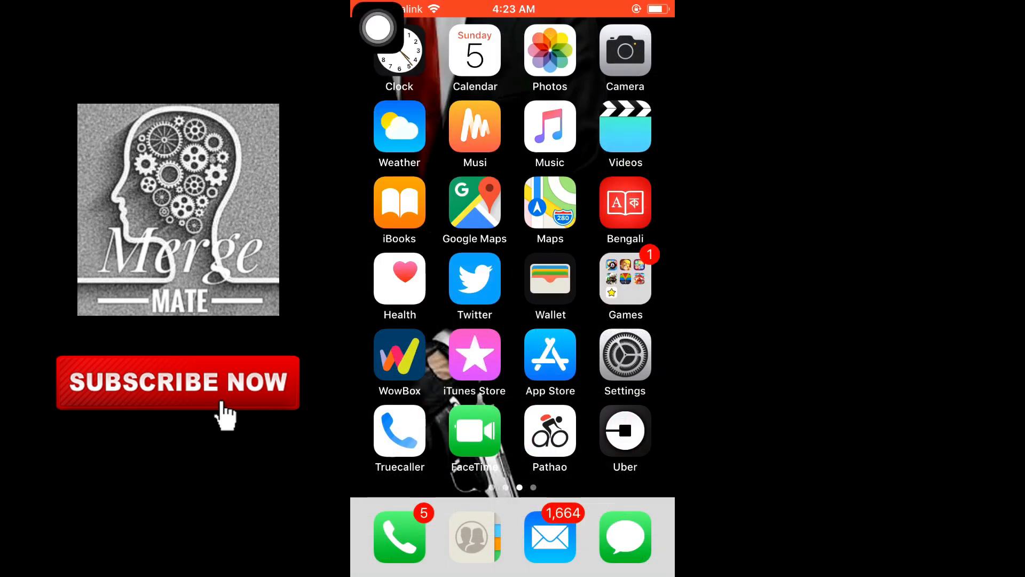
scroll("left", 3)
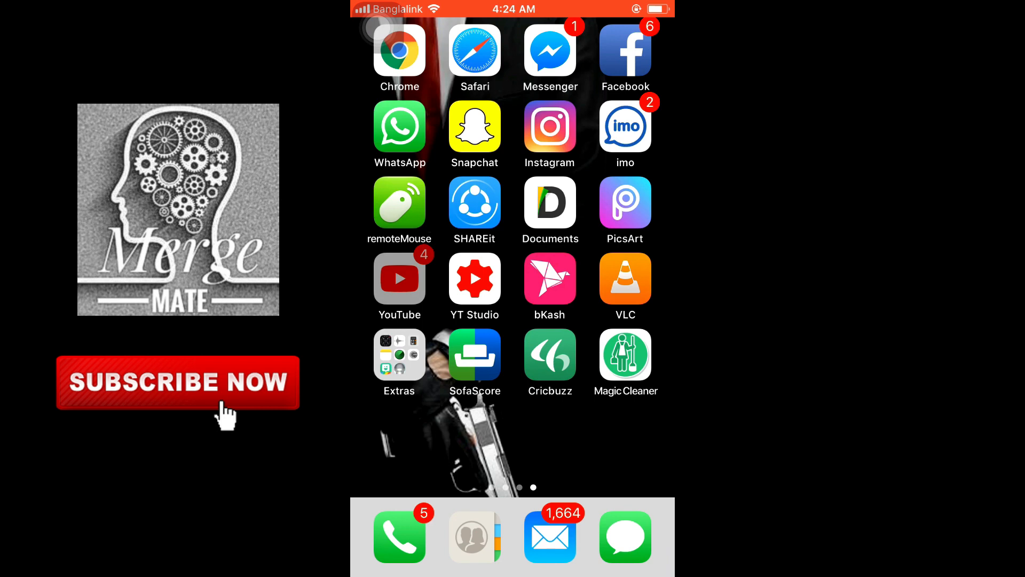
left_click(399, 277)
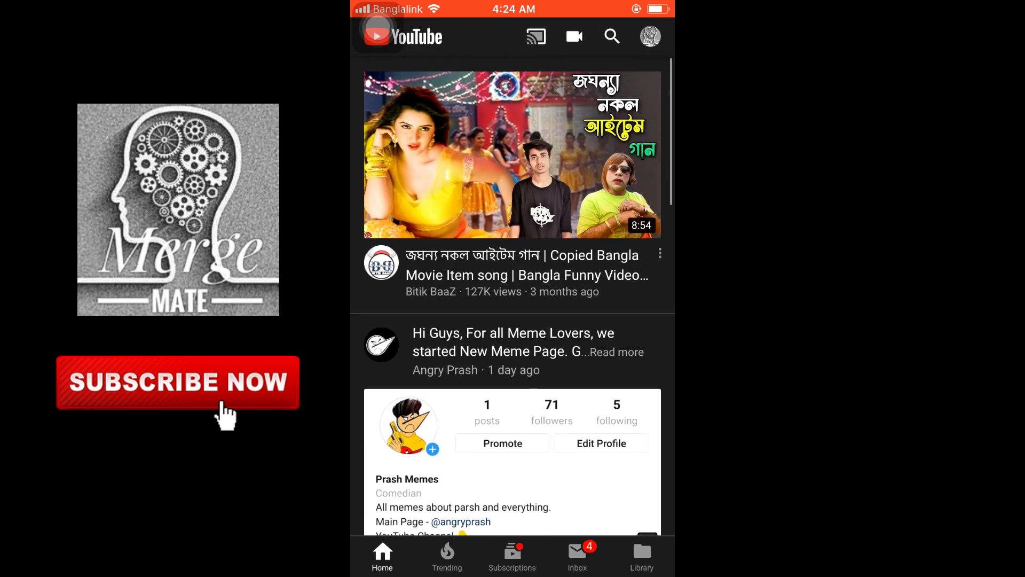
Search YouTube for 'rockstar' and pick the Post Malone video
left_click(611, 35)
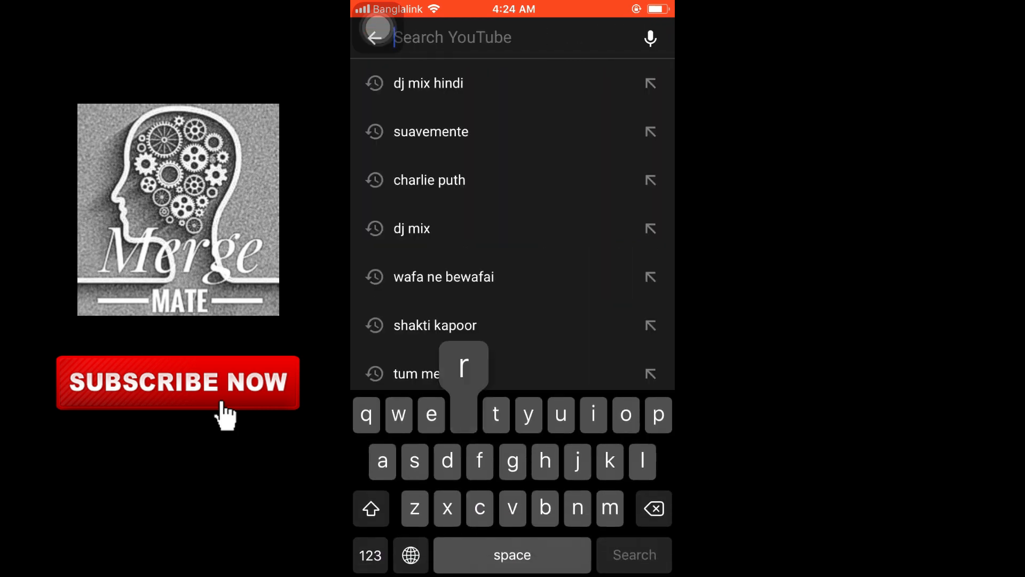
type("ock")
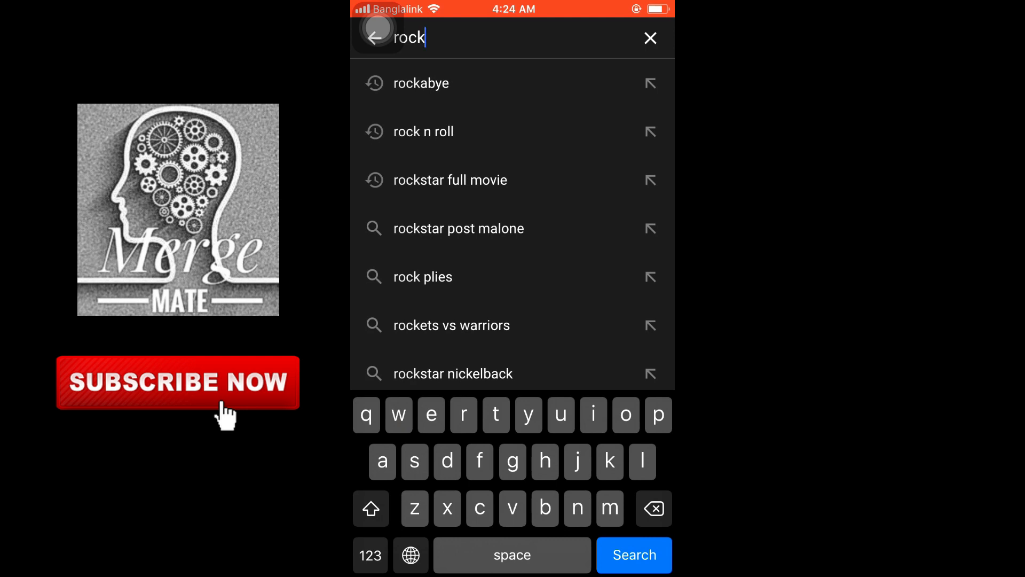
type("star")
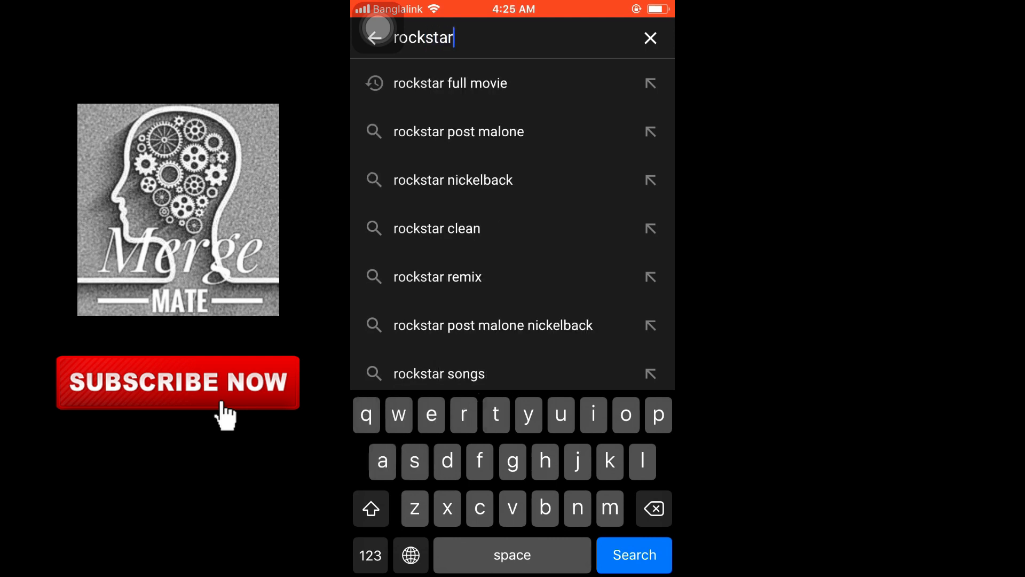
left_click(632, 555)
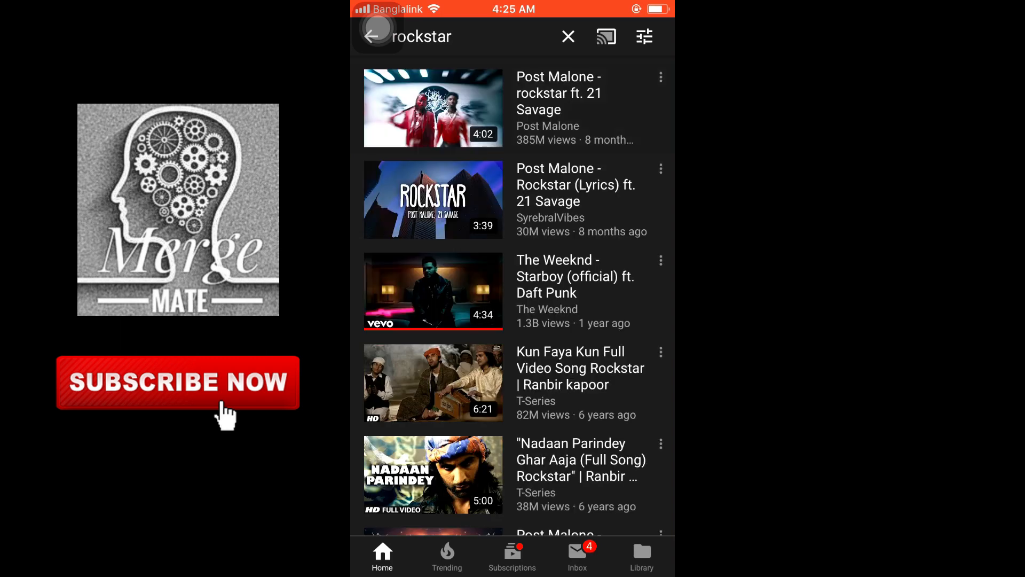
left_click(433, 108)
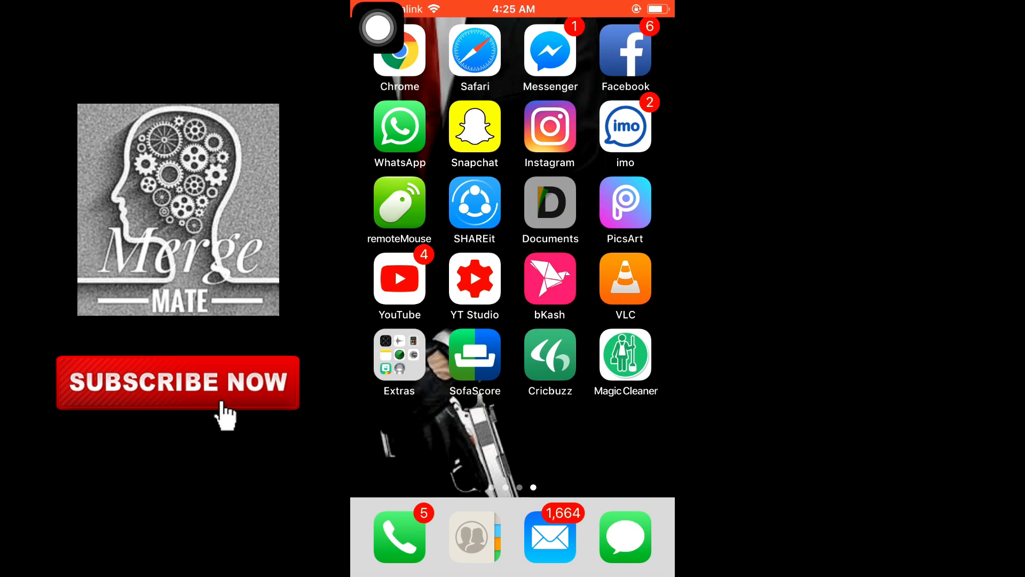
Load the copied youtu.be rockstar link in Documents' browser and edit its address
left_click(550, 202)
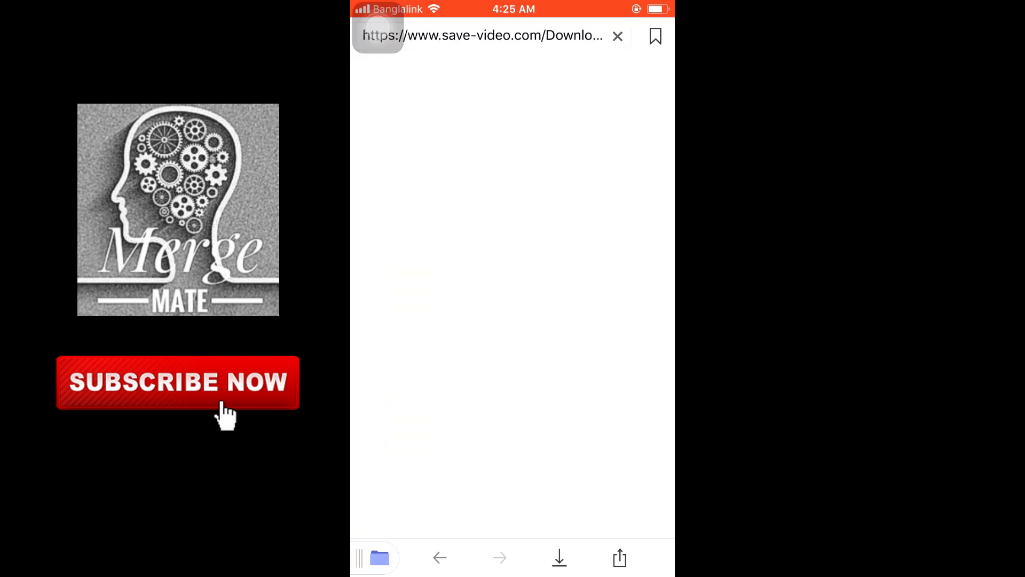
left_click(483, 35)
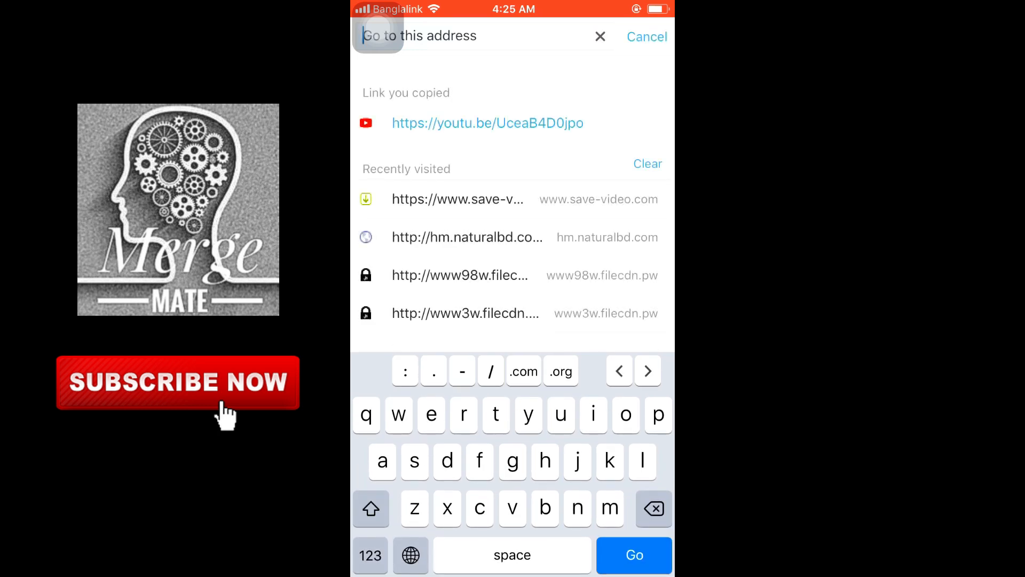
left_click(458, 199)
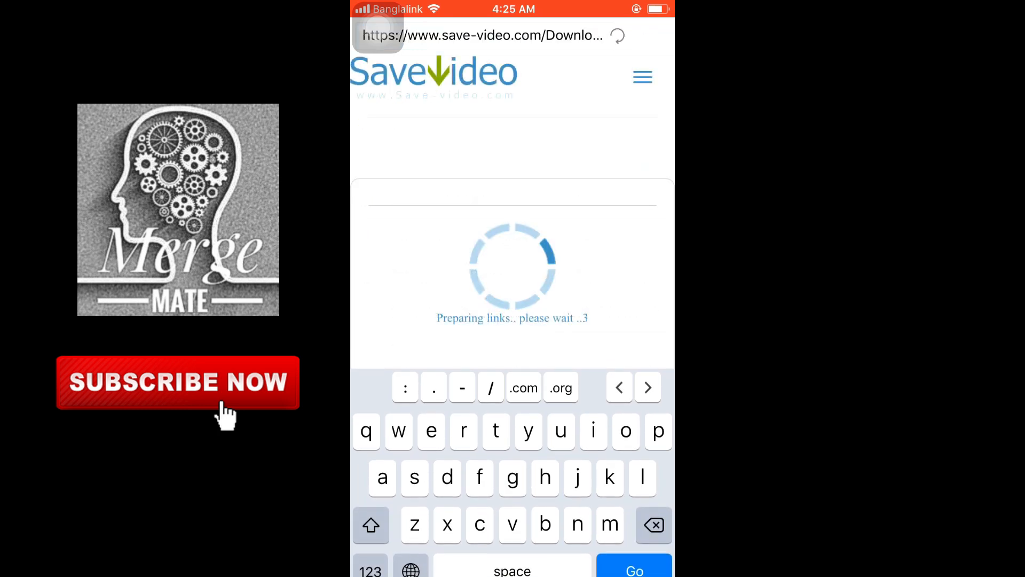
left_click(484, 35)
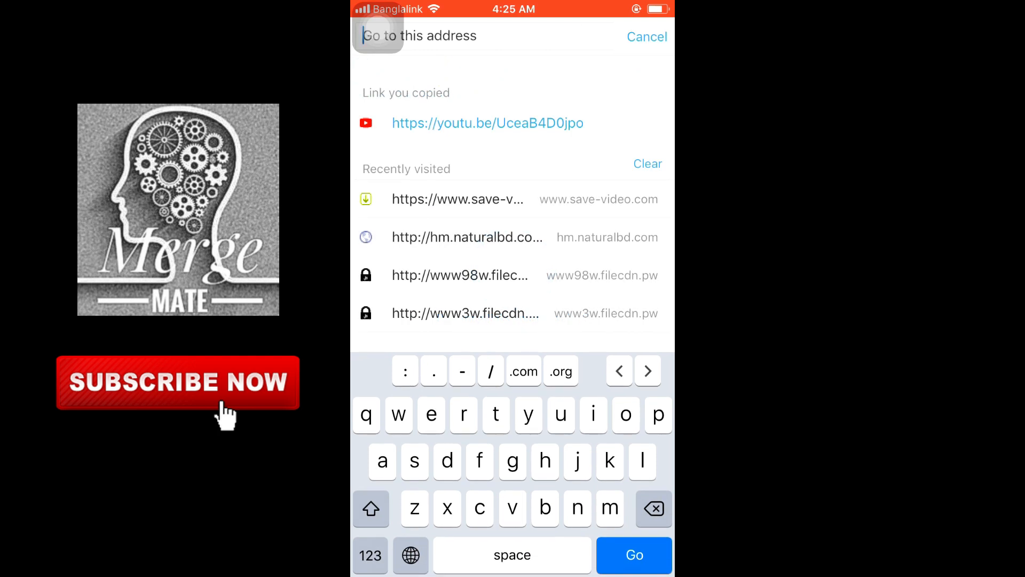
left_click(487, 123)
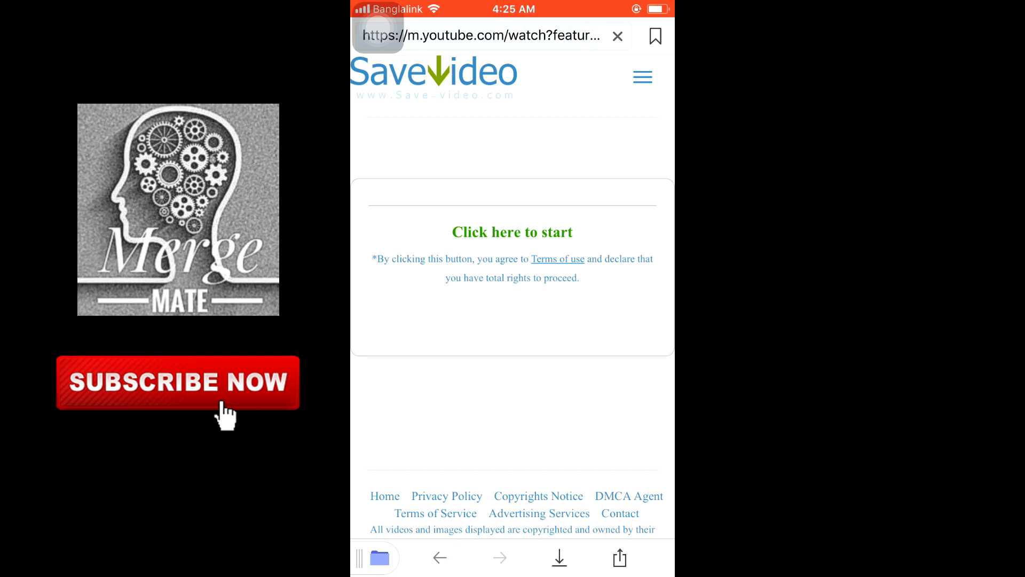
left_click(512, 233)
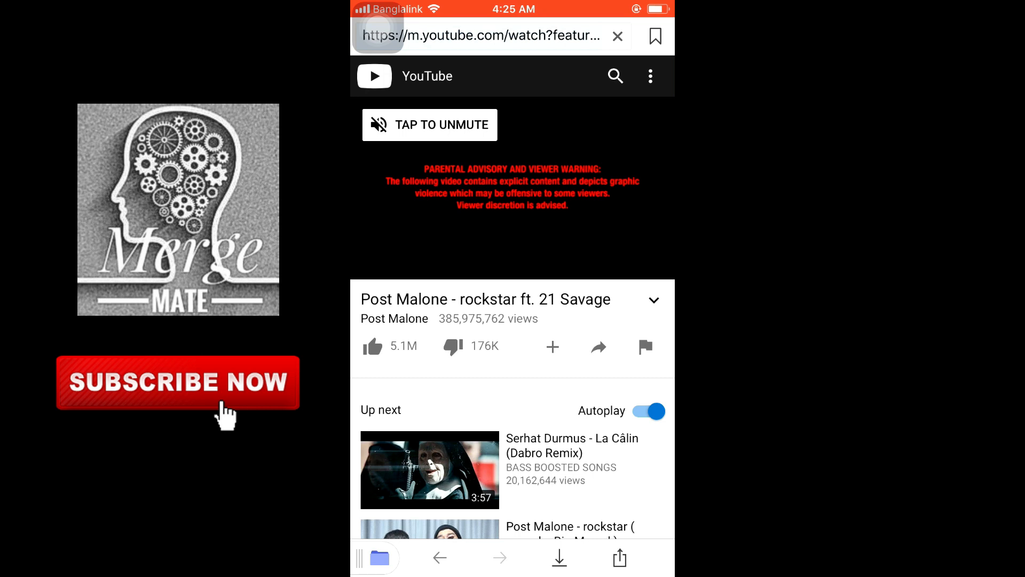
left_click(484, 36)
type("m")
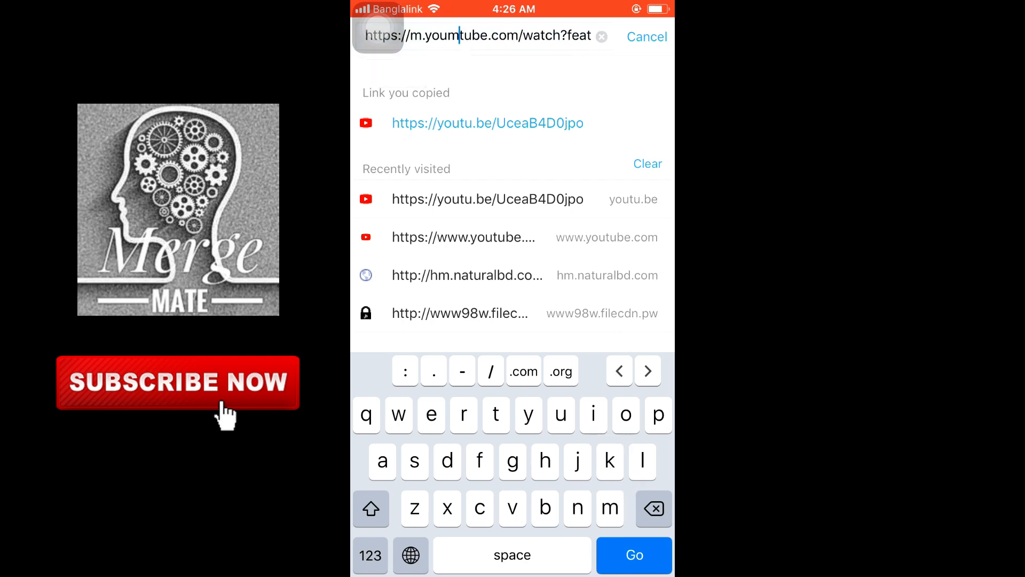
Insert 'magi' into the YouTube address and load the save-video.com page
type("agi")
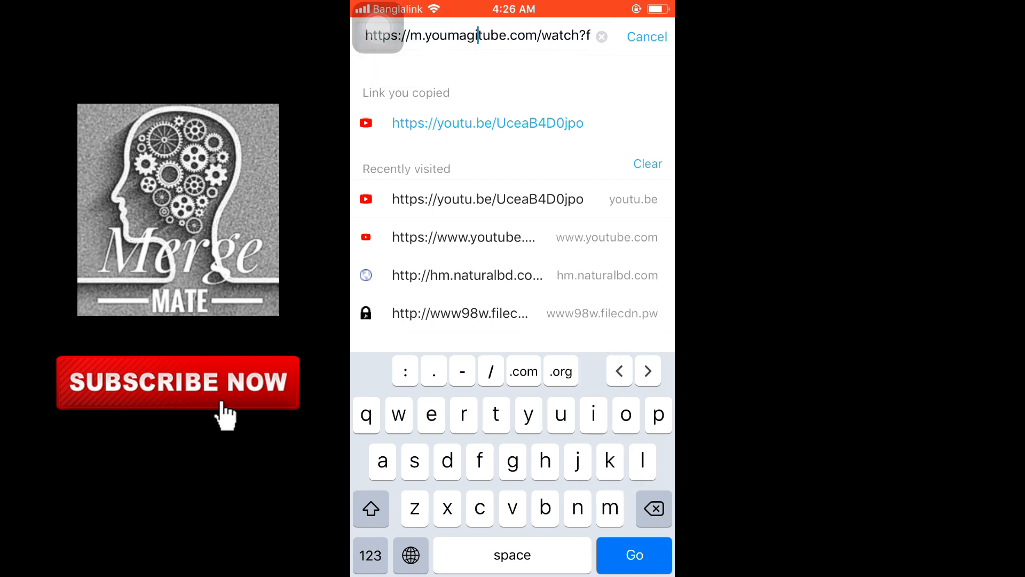
left_click(633, 554)
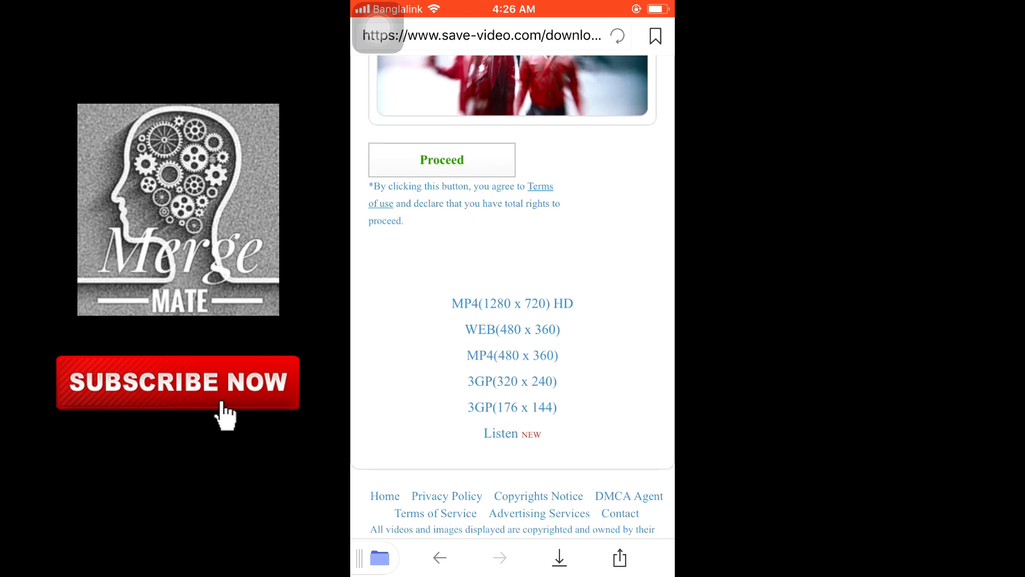
Choose a download format and start processing the rockstar video
left_click(442, 160)
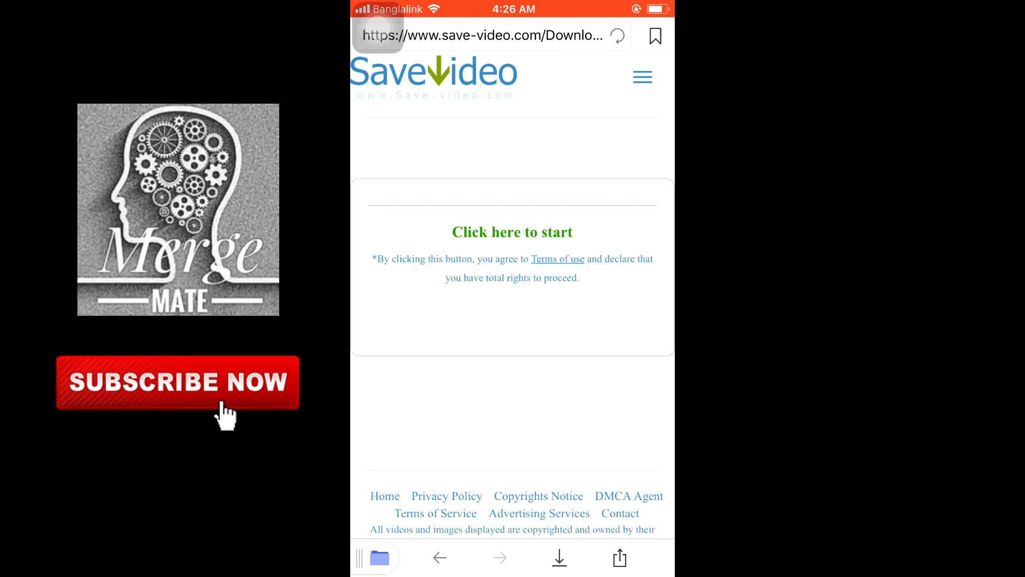
left_click(512, 232)
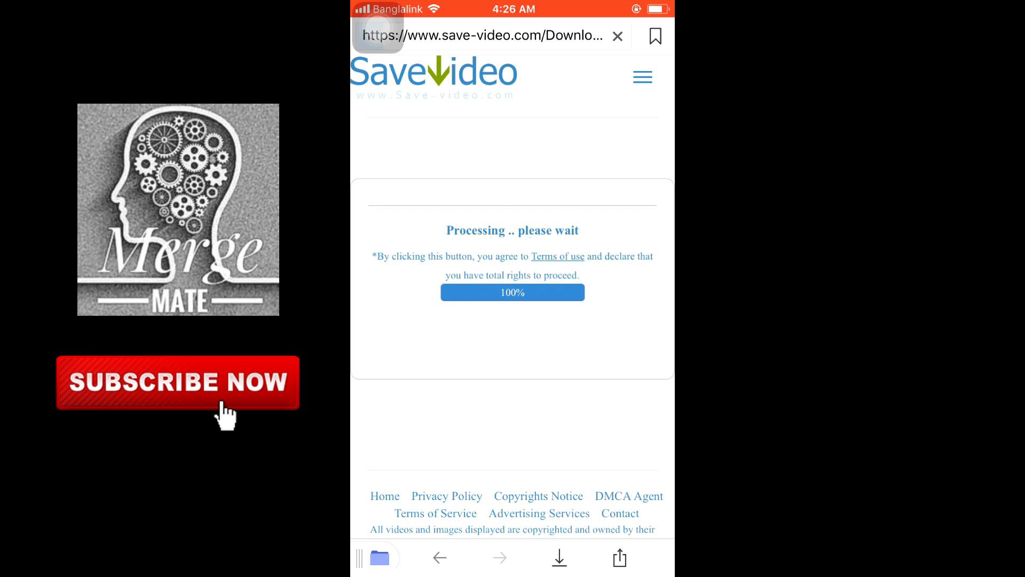
left_click(559, 557)
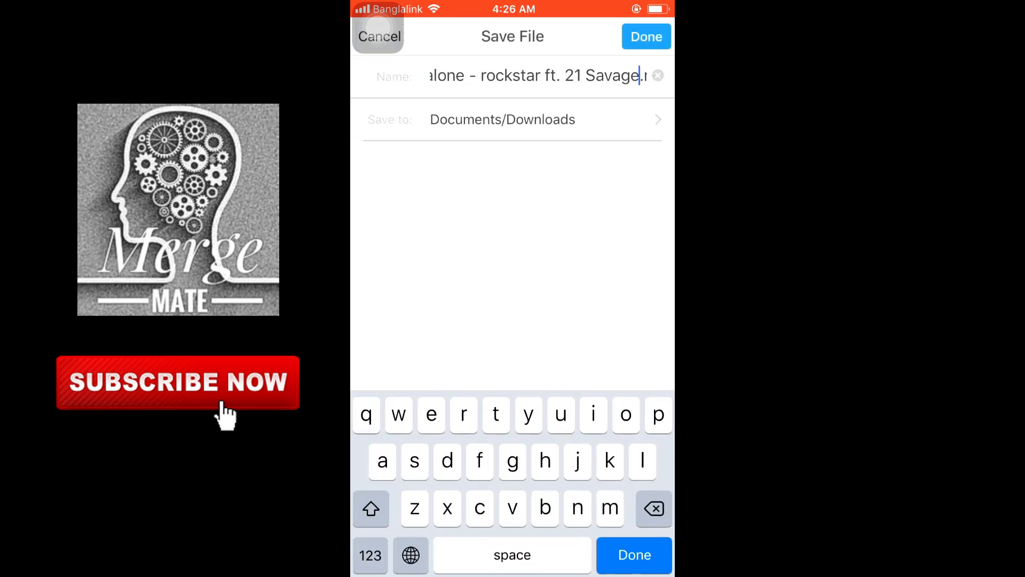
Save the rockstar MP3 to Documents/Downloads with Done
left_click(646, 36)
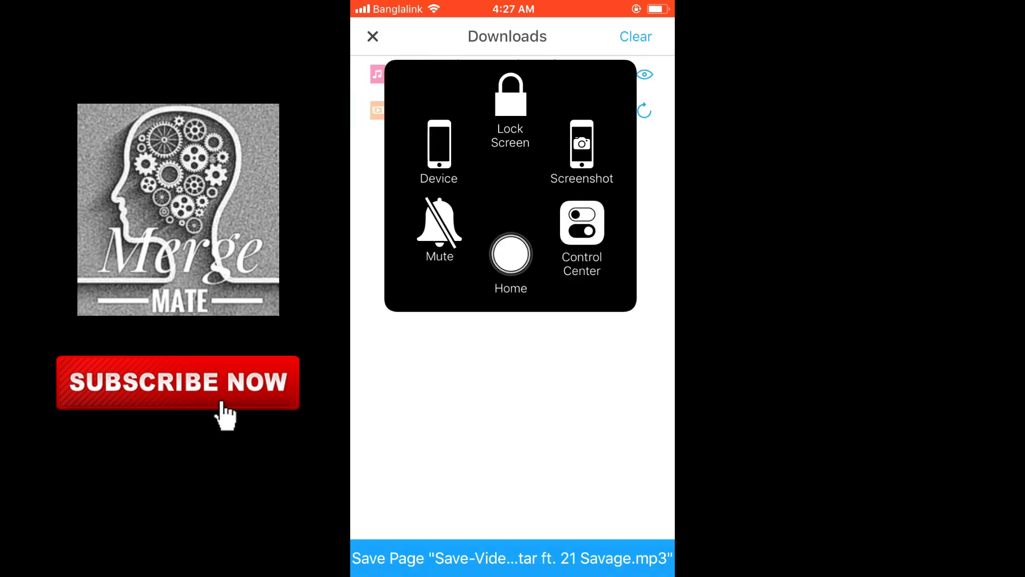
Close the downloads list, return home, and launch Chrome
left_click(510, 254)
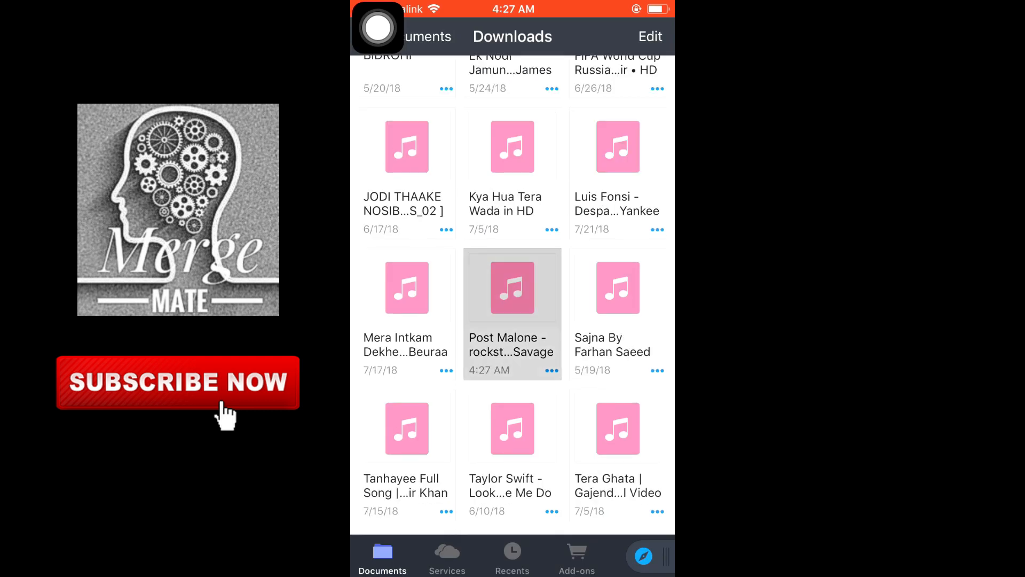
left_click(512, 288)
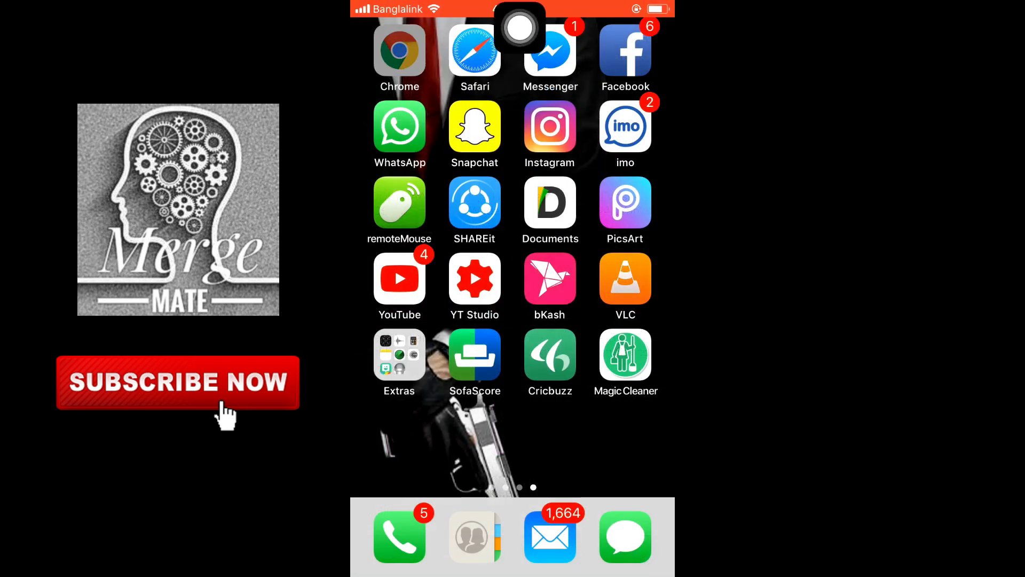
left_click(400, 51)
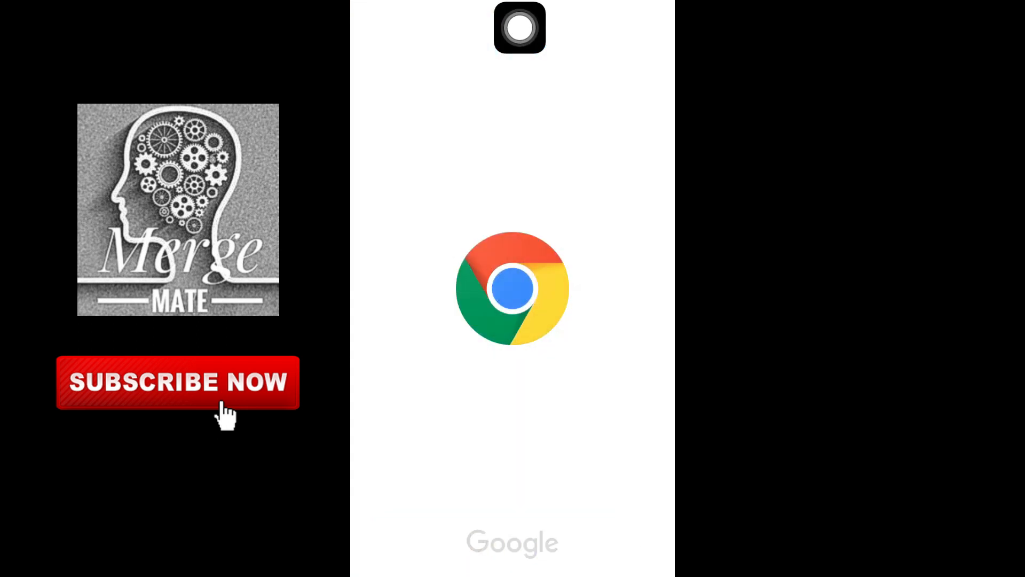
Load world4ufree.tv from the shortcut and browse its recent movie listings
left_click(512, 287)
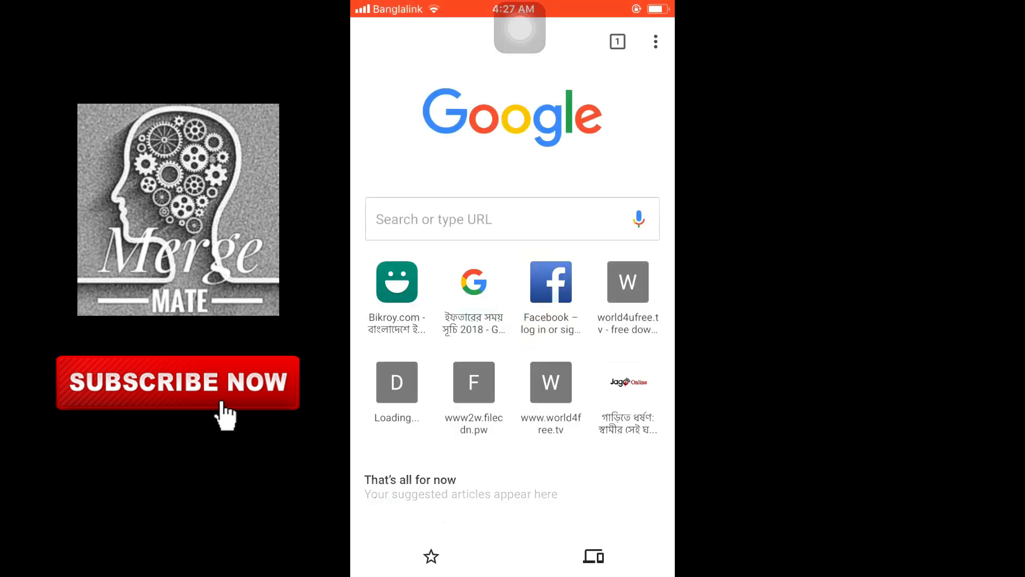
left_click(627, 282)
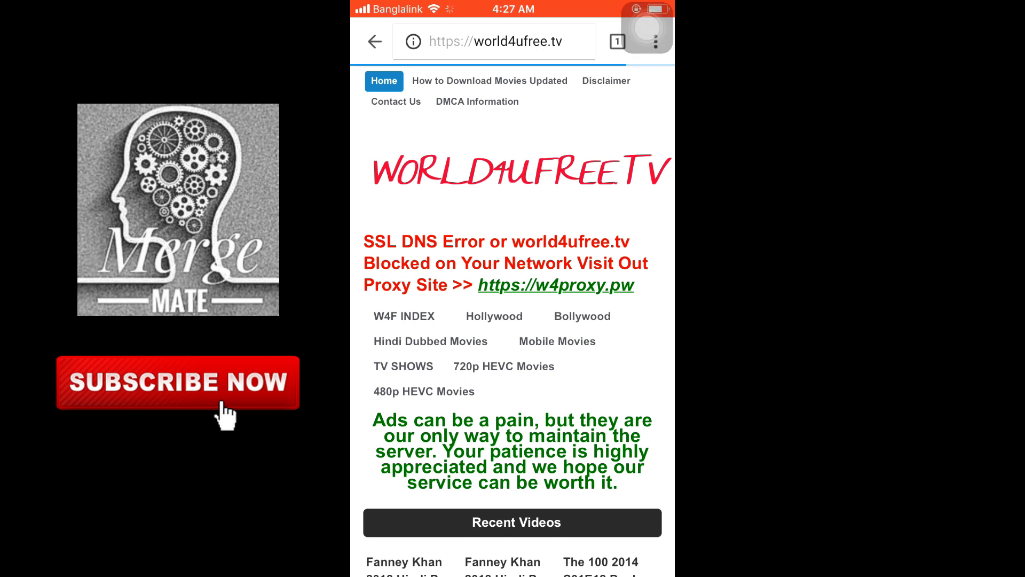
scroll("down", 3)
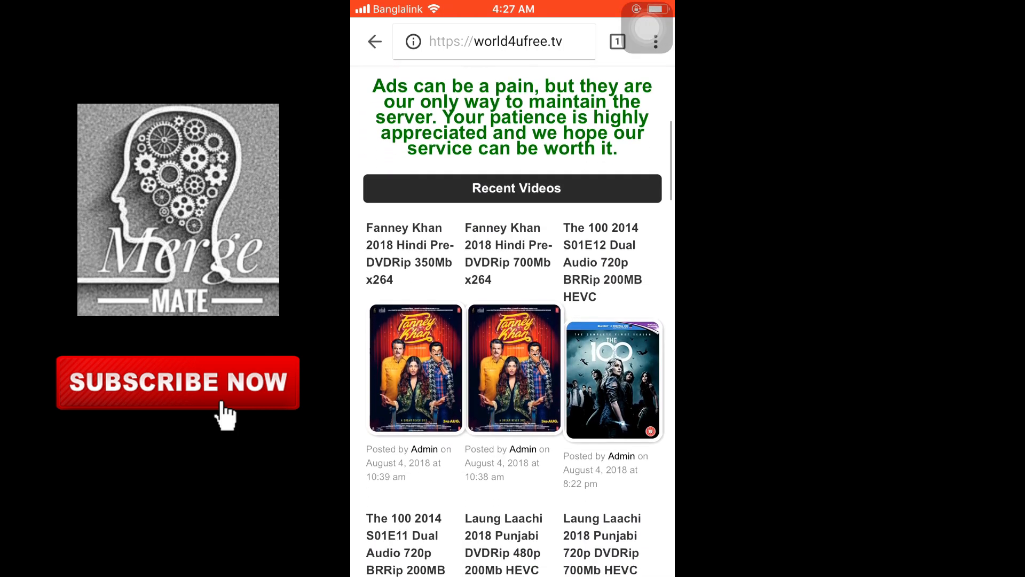
scroll("up", 3)
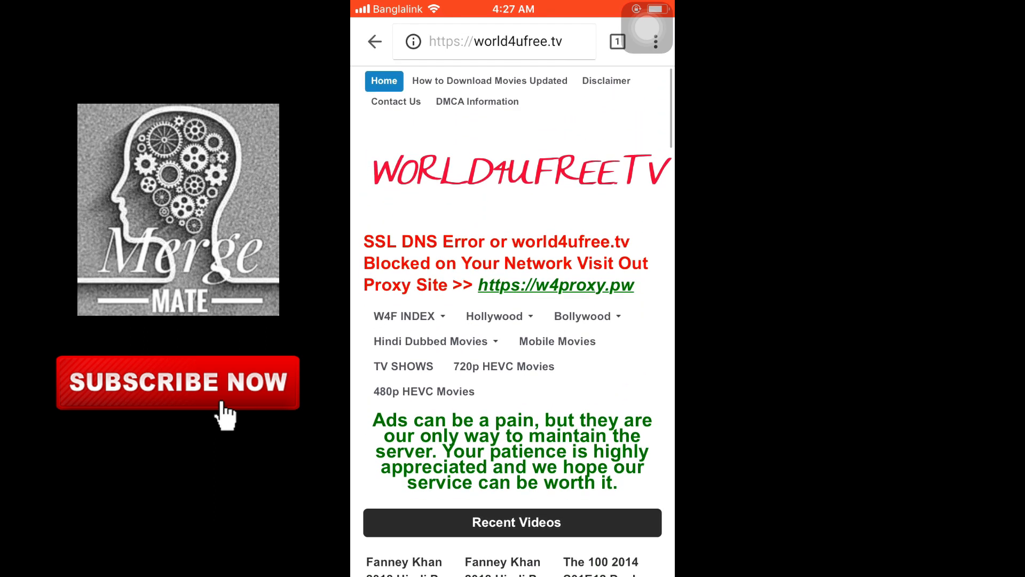
scroll("down", 3)
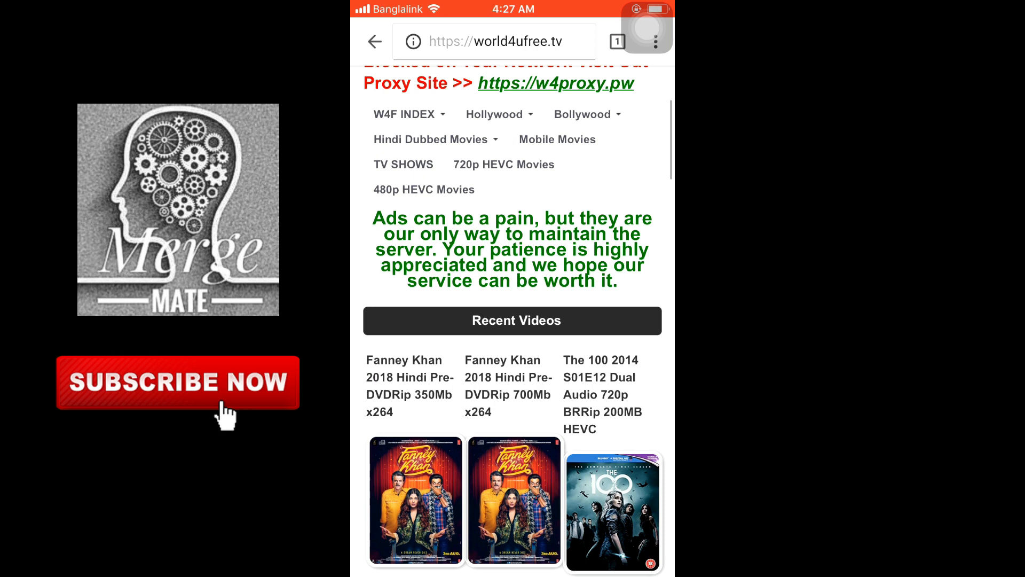
scroll("down", 3)
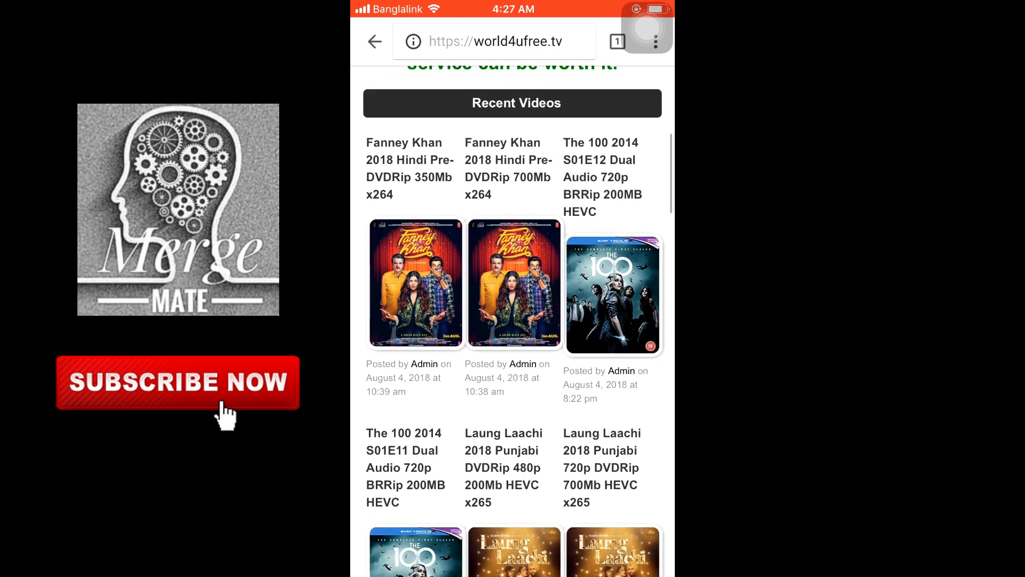
scroll("down", 3)
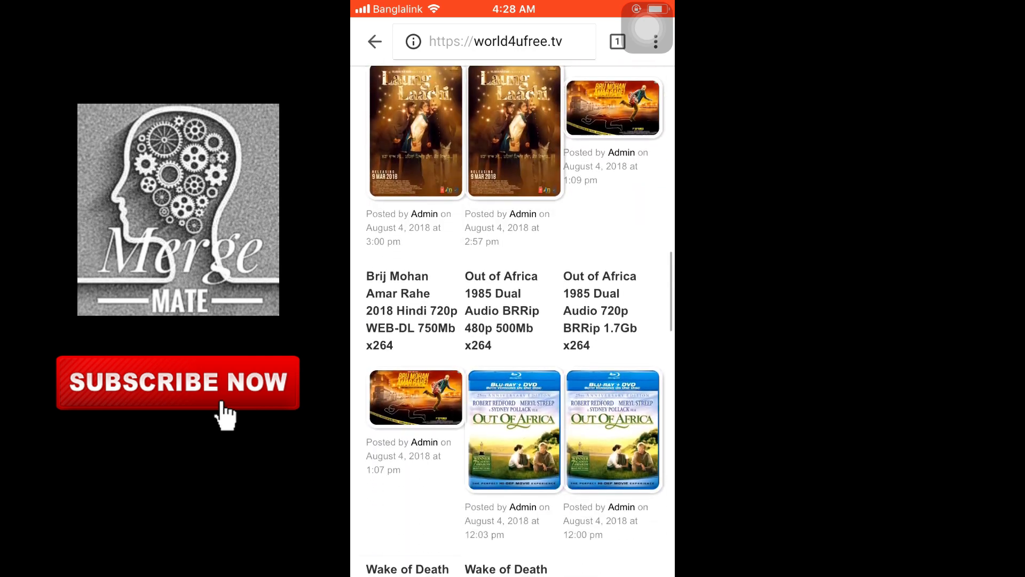
scroll("down", 3)
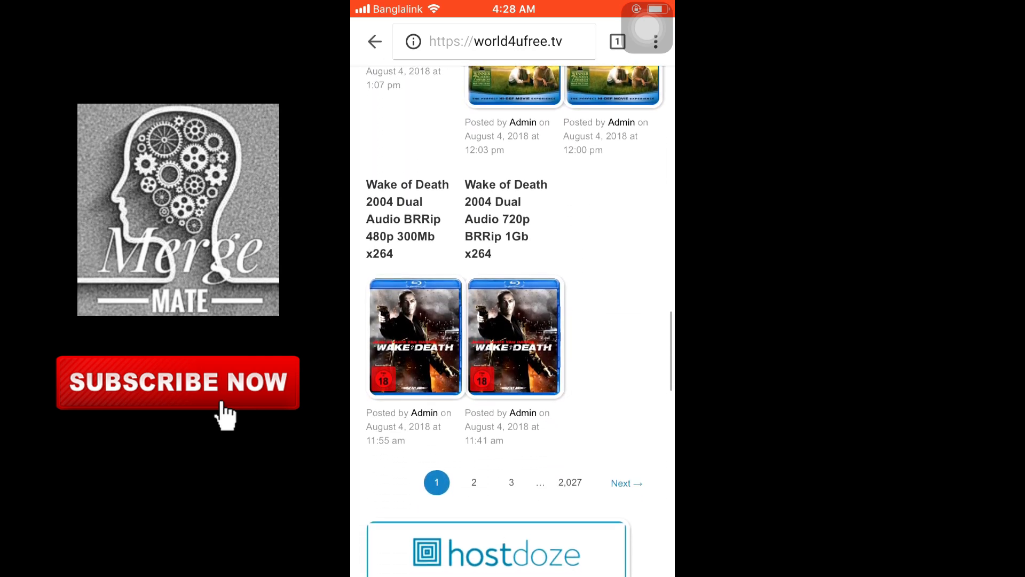
scroll("up", 3)
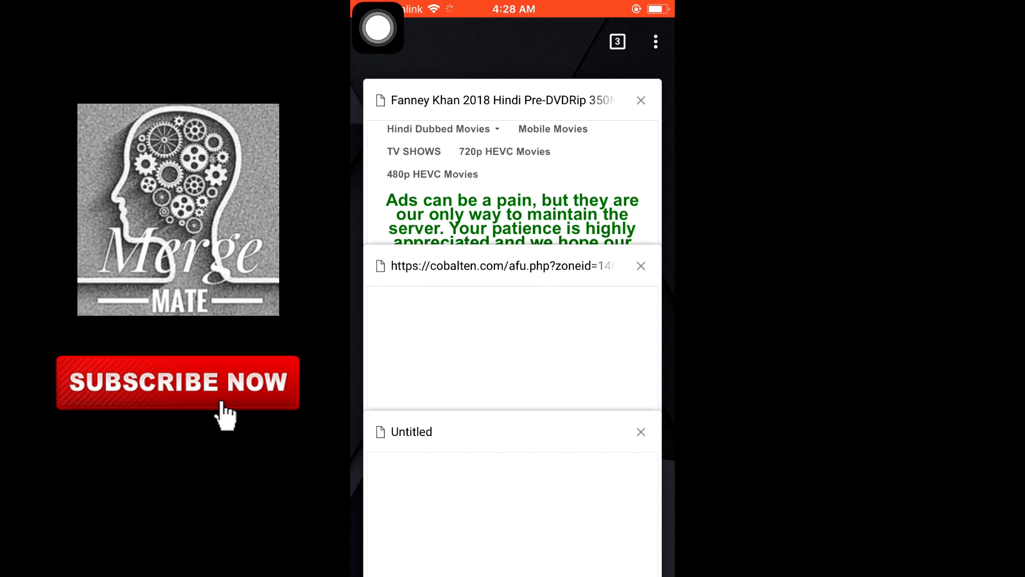
Return to the Fanney Khan page and scroll to its w4files.ws download link
left_click(641, 432)
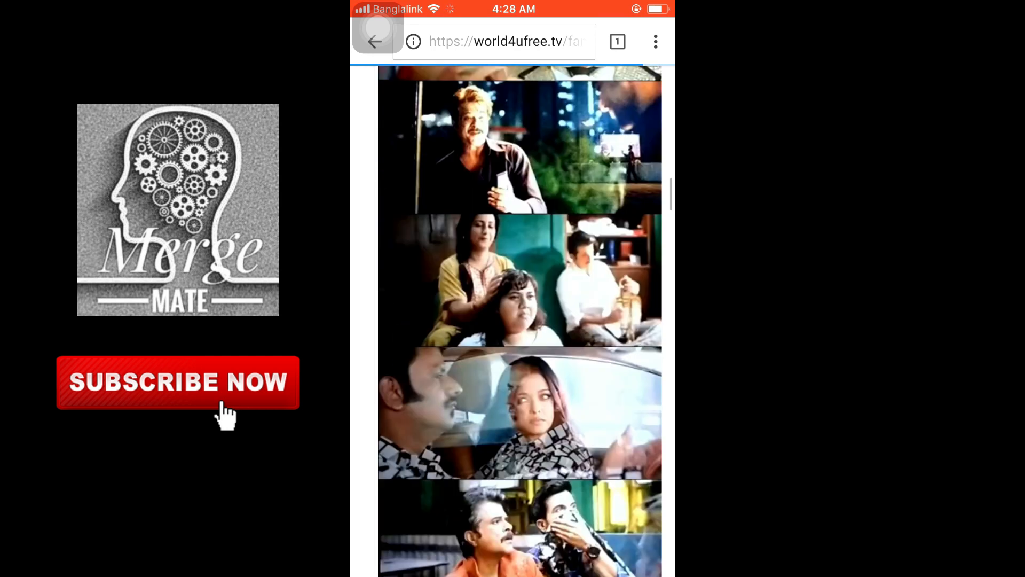
scroll("down", 3)
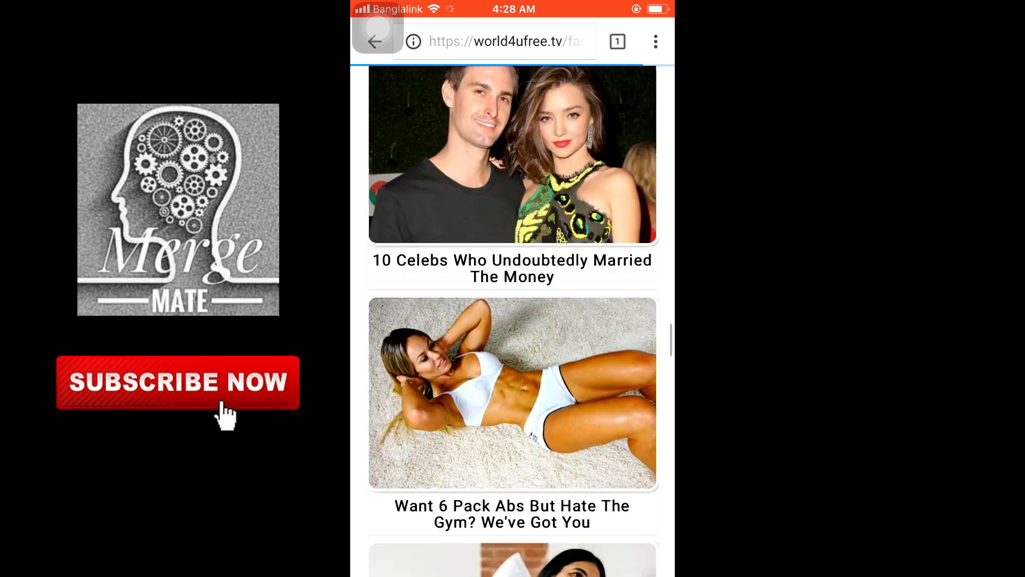
scroll("up", 3)
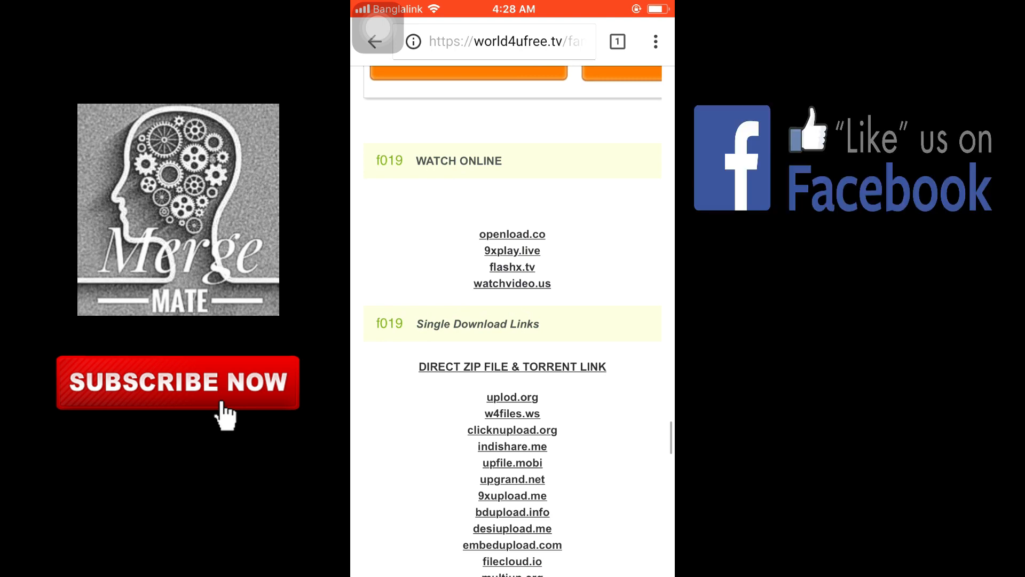
scroll("up", 3)
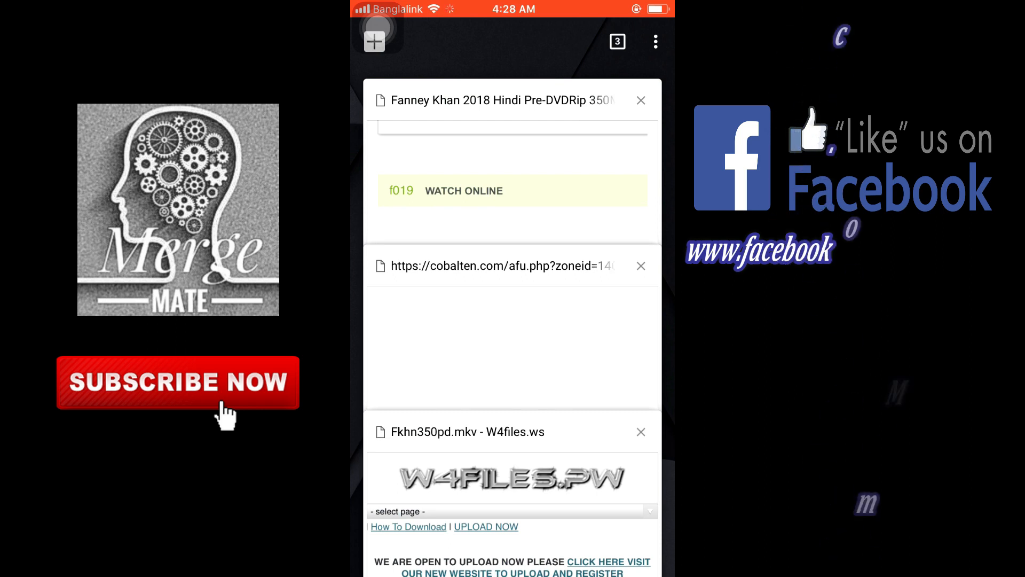
Start the Fkhn350pd.mkv free download and select the filecdn.pw address
left_click(640, 265)
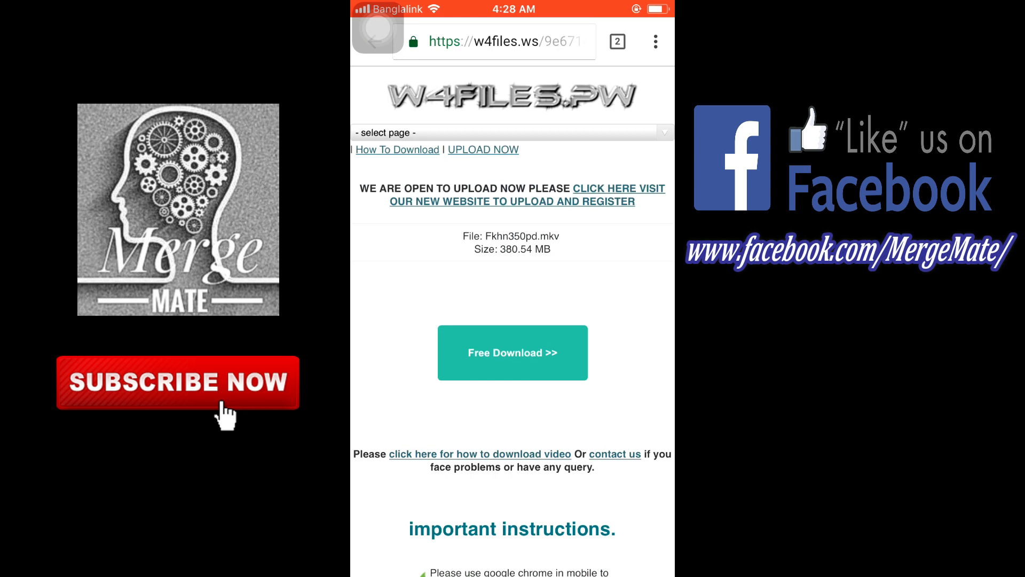
left_click(512, 352)
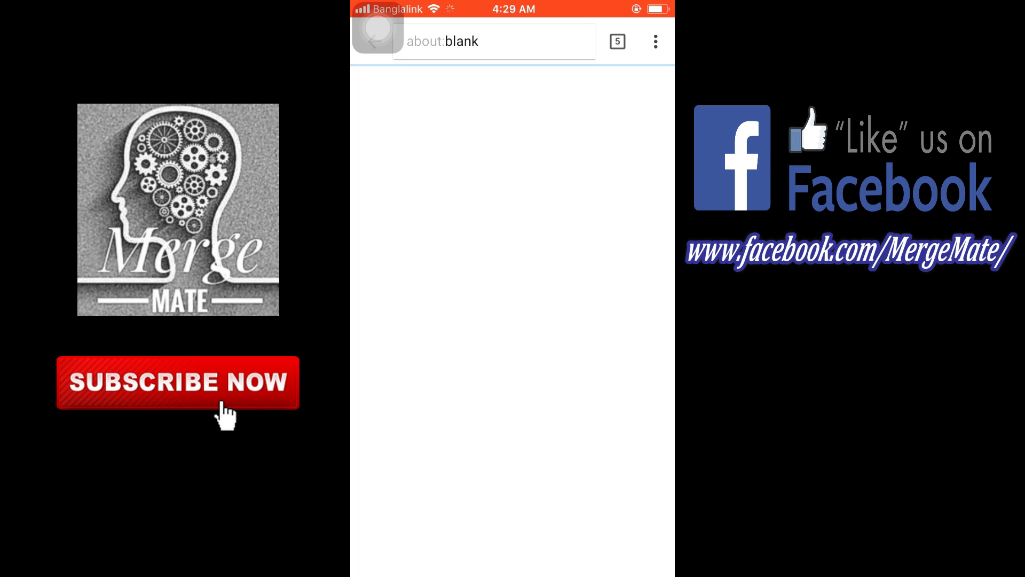
left_click(615, 41)
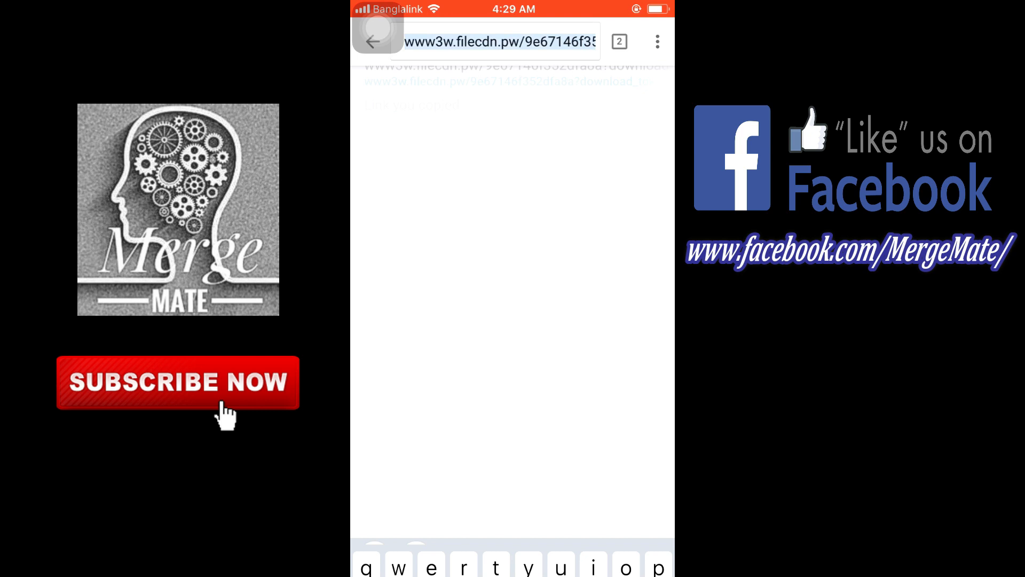
left_click(498, 41)
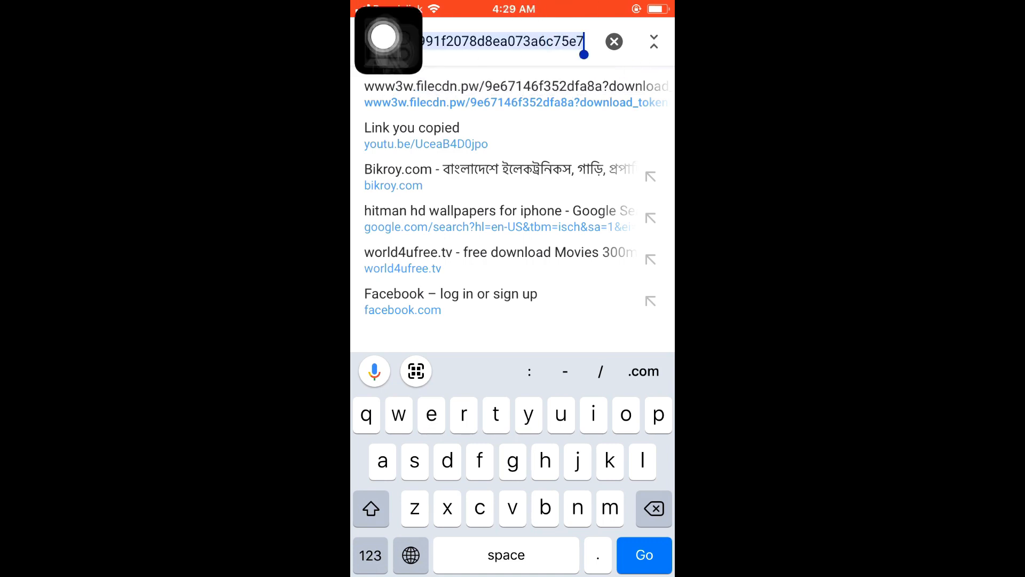
left_click(387, 39)
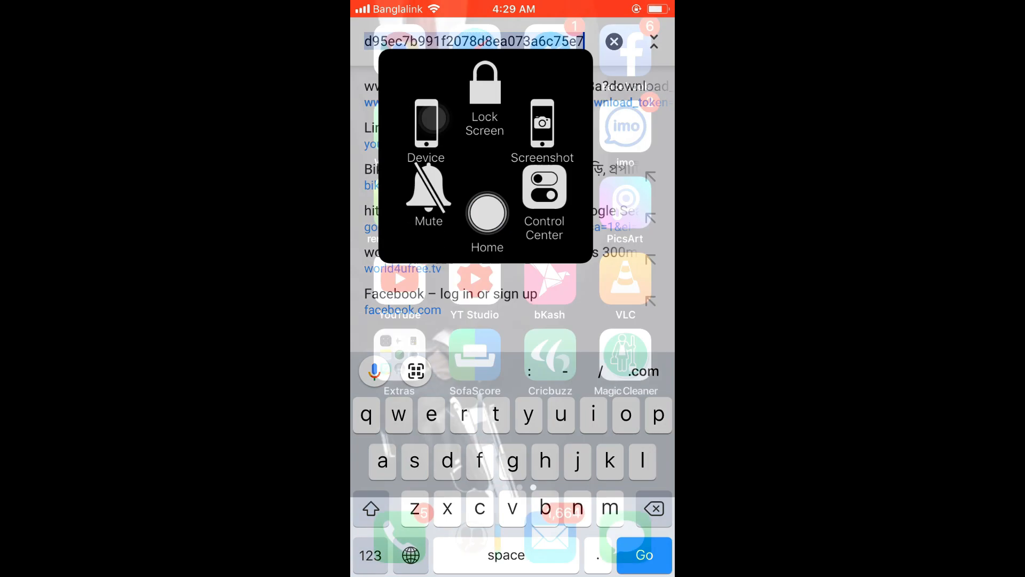
In Documents' browser, load the copied filecdn link and save Fkhn350pd.mkv to Downloads
left_click(486, 212)
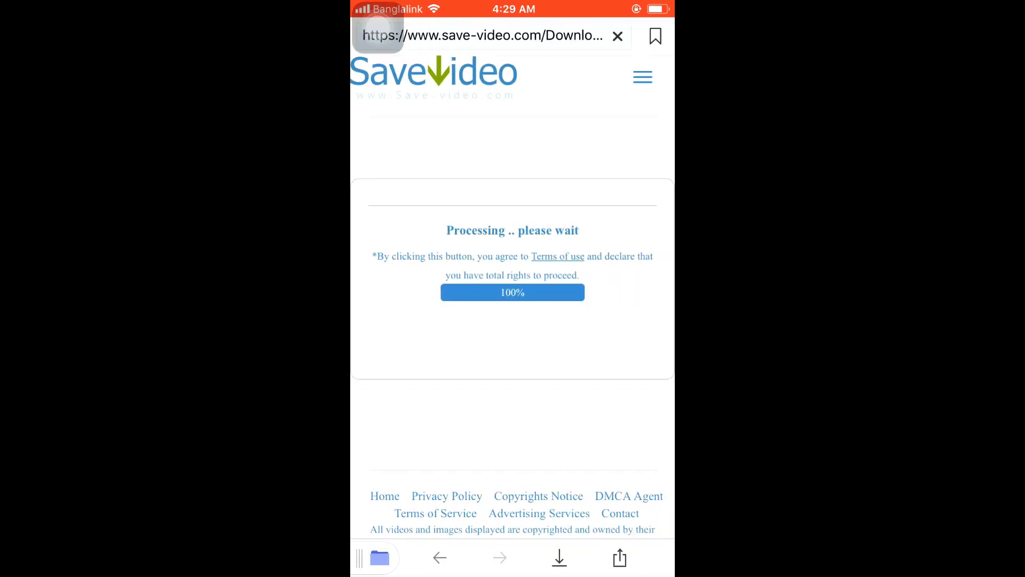
left_click(483, 35)
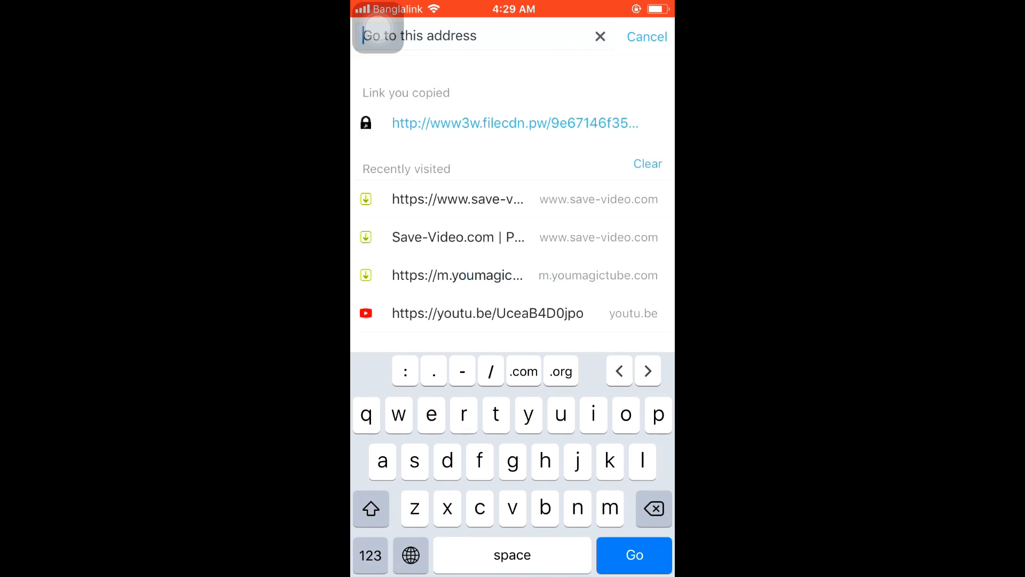
left_click(515, 123)
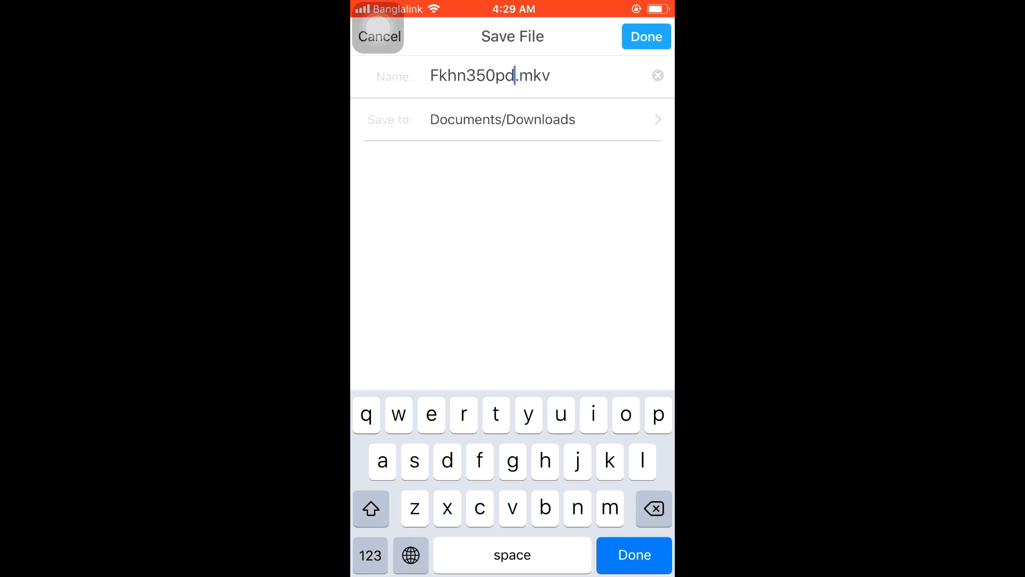
left_click(645, 35)
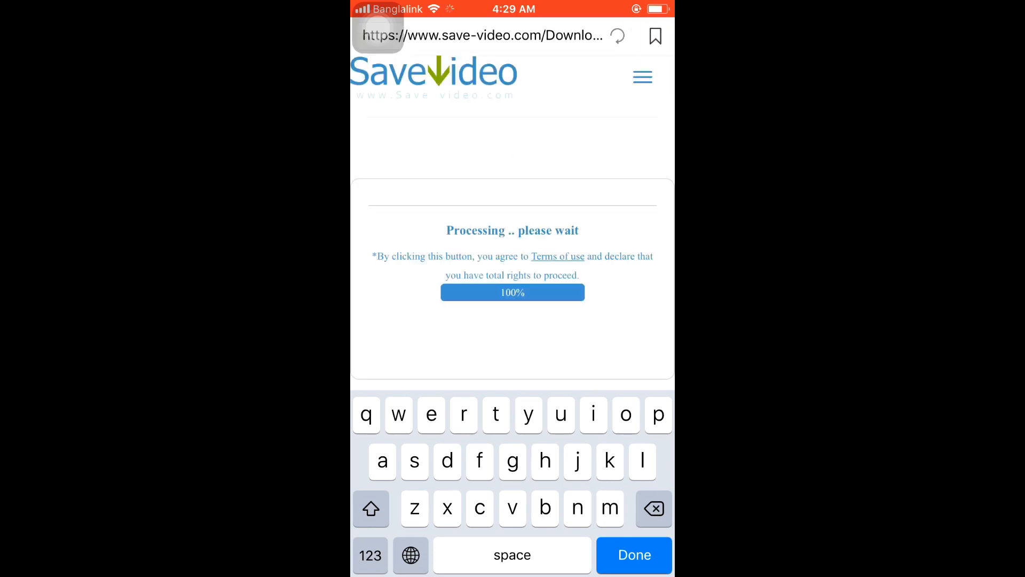
Confirm Fkhn350pd is downloading (4 MB of 399 MB), then return to the iPhone home screen
left_click(633, 554)
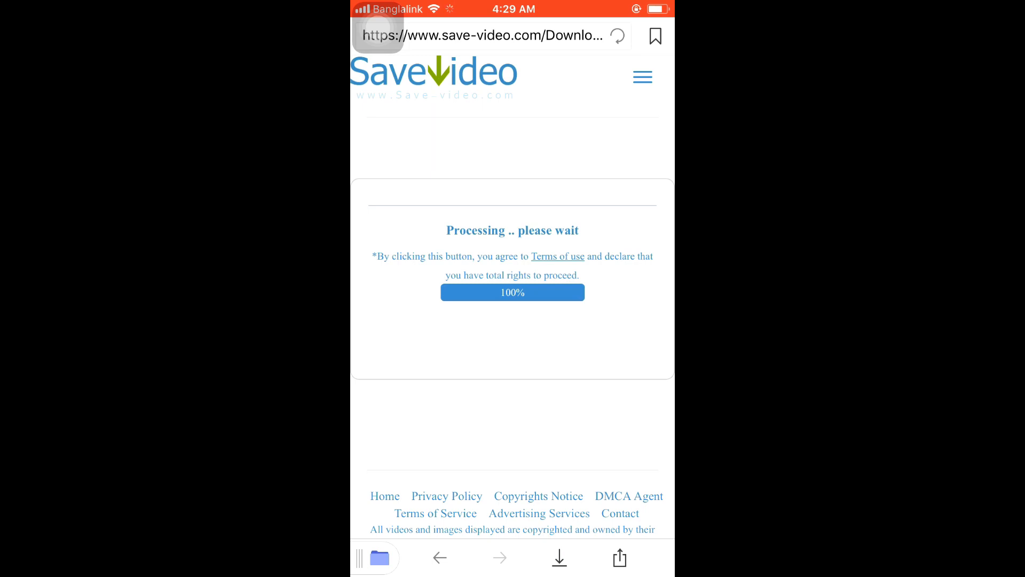
left_click(559, 557)
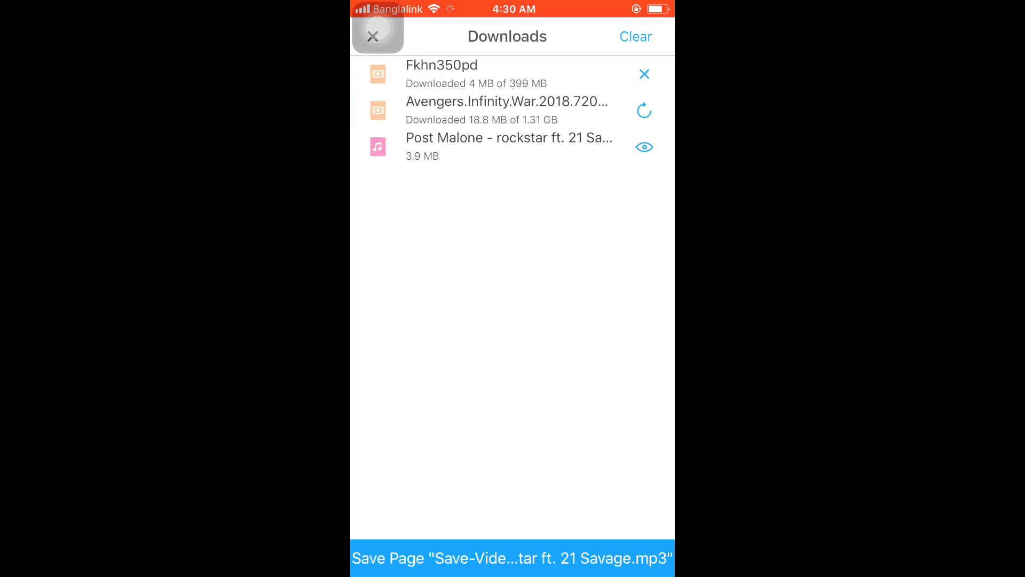
left_click(373, 36)
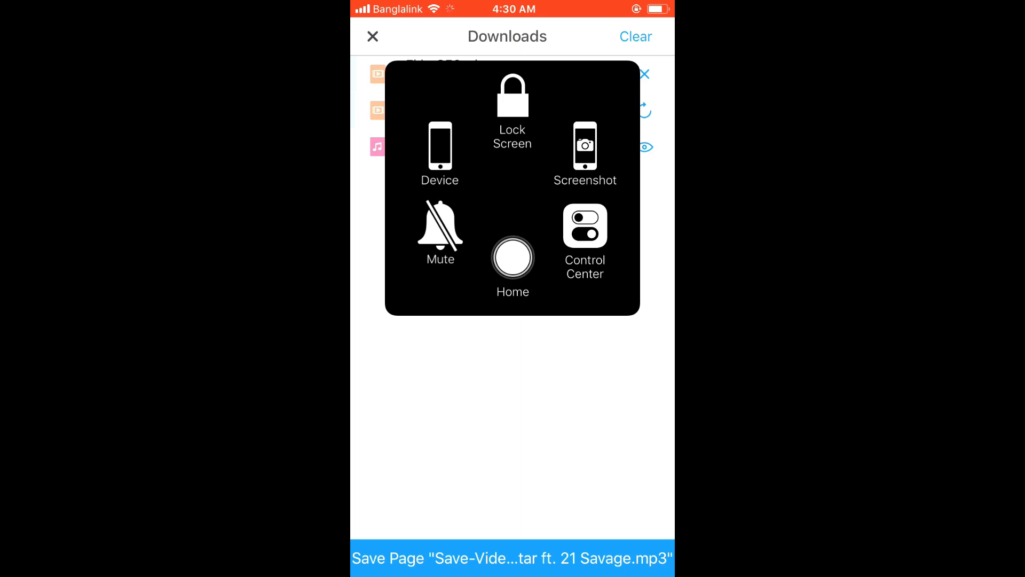
left_click(512, 256)
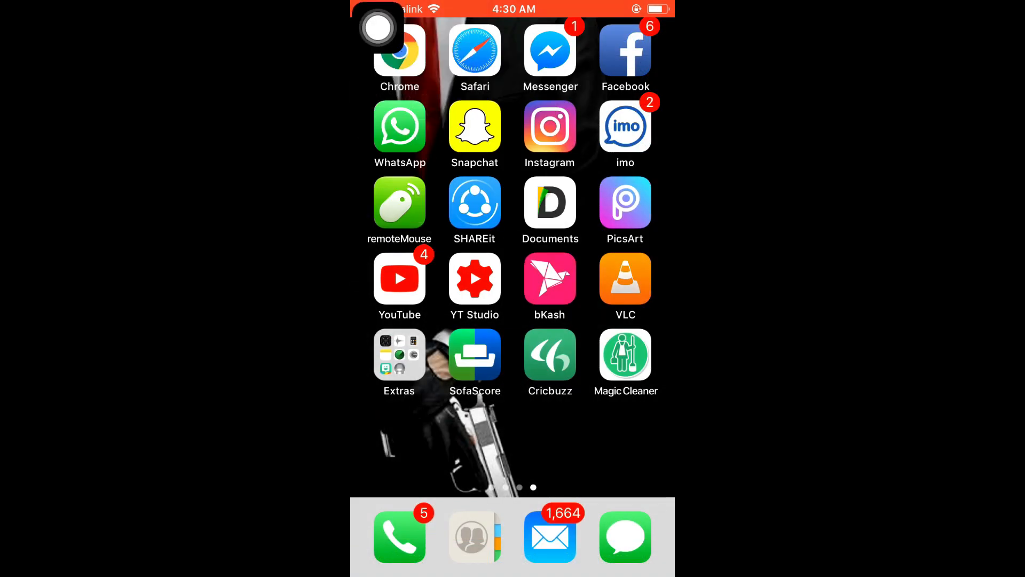